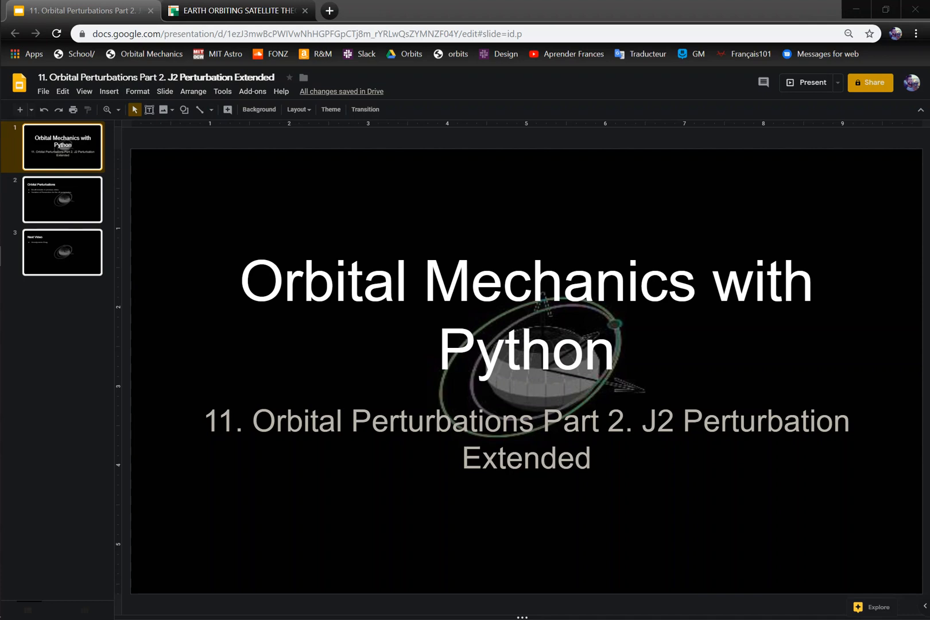
pyautogui.moveTo(165, 265)
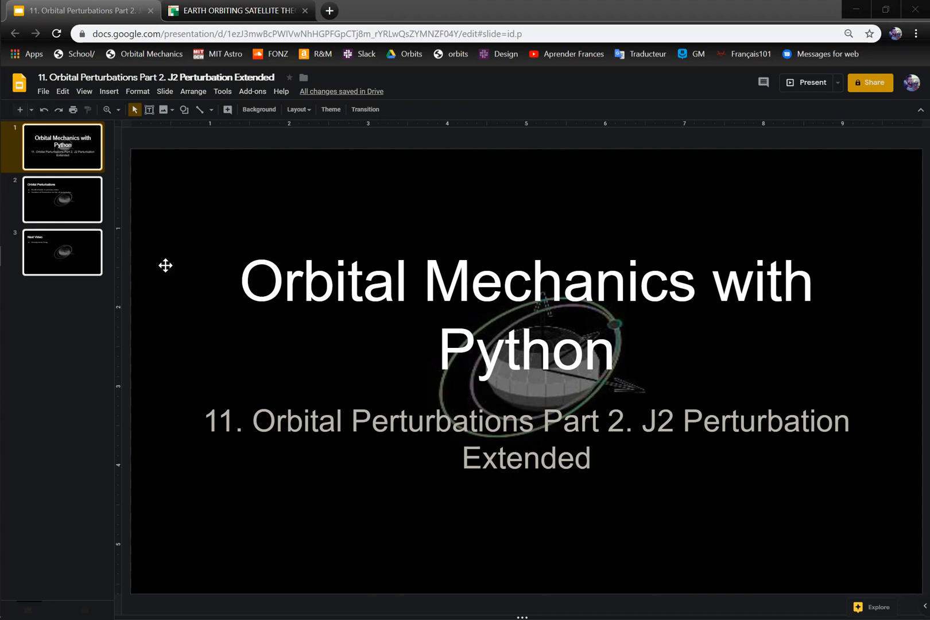
# Show the Orbital Perturbations slide, then bring up the J2 secular equations web page.
pyautogui.click(61, 198)
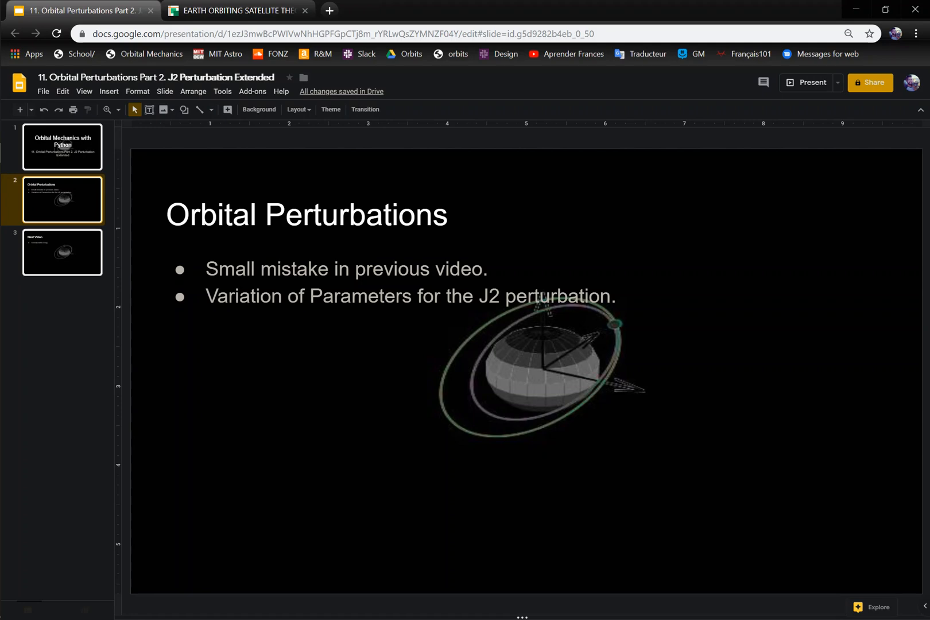
pyautogui.click(237, 11)
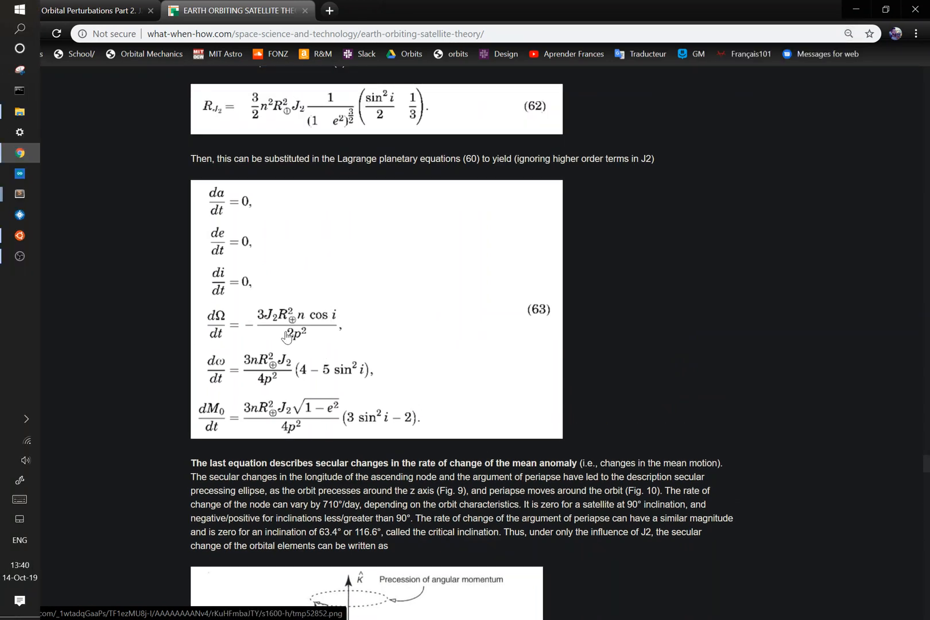
pyautogui.moveTo(331, 327)
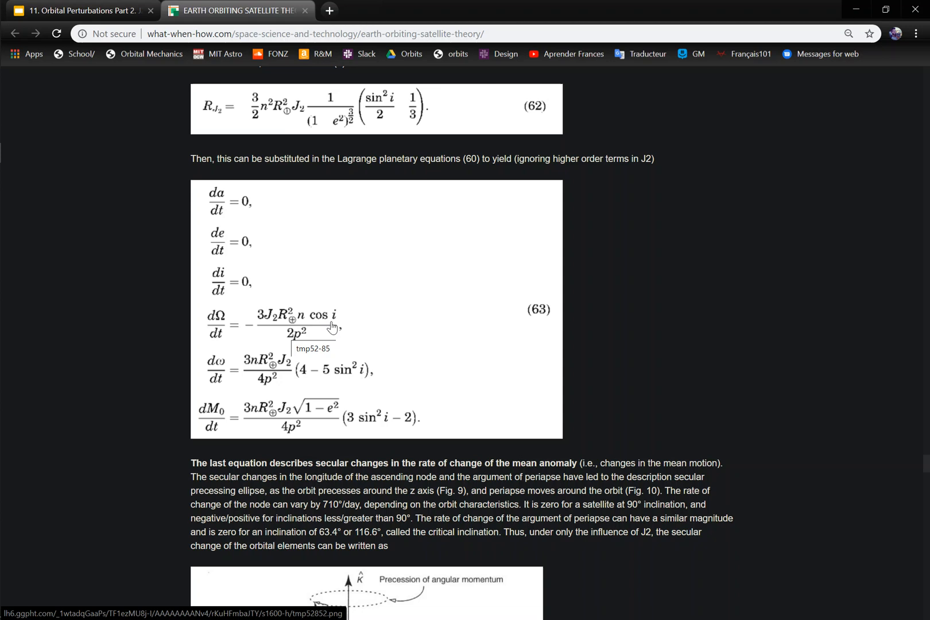
pyautogui.moveTo(338, 318)
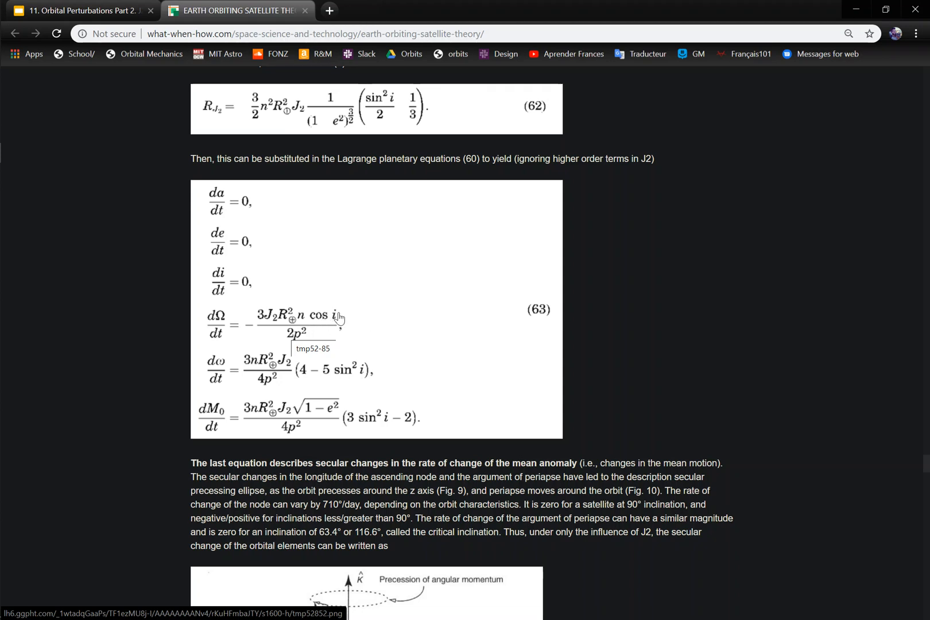
pyautogui.moveTo(335, 321)
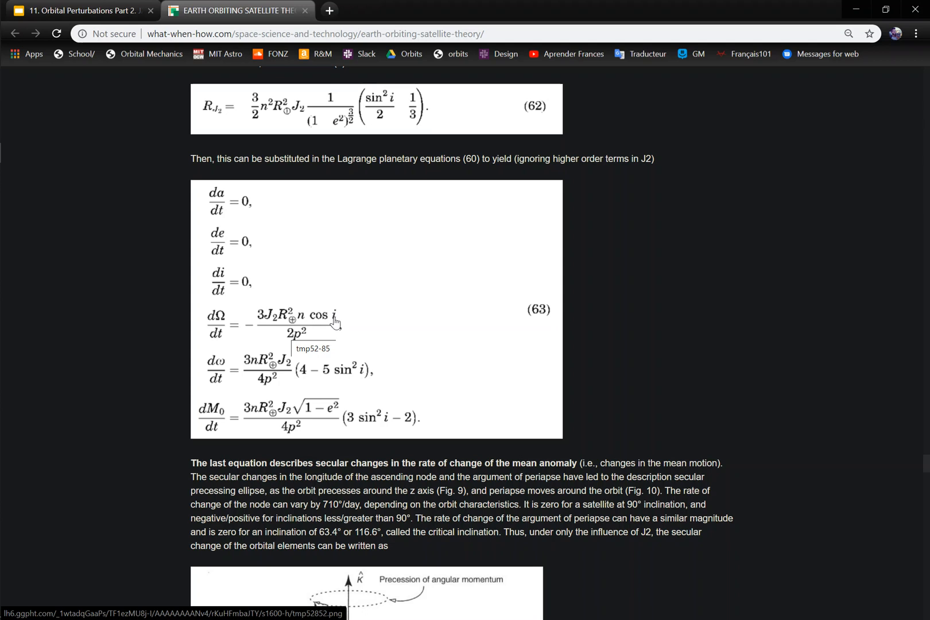
pyautogui.moveTo(220, 323)
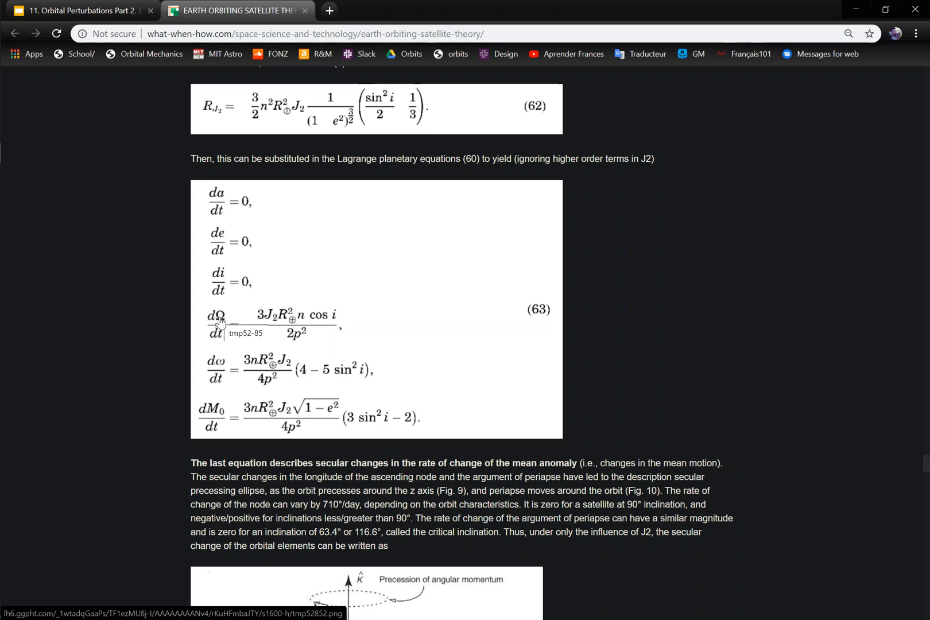
pyautogui.moveTo(353, 377)
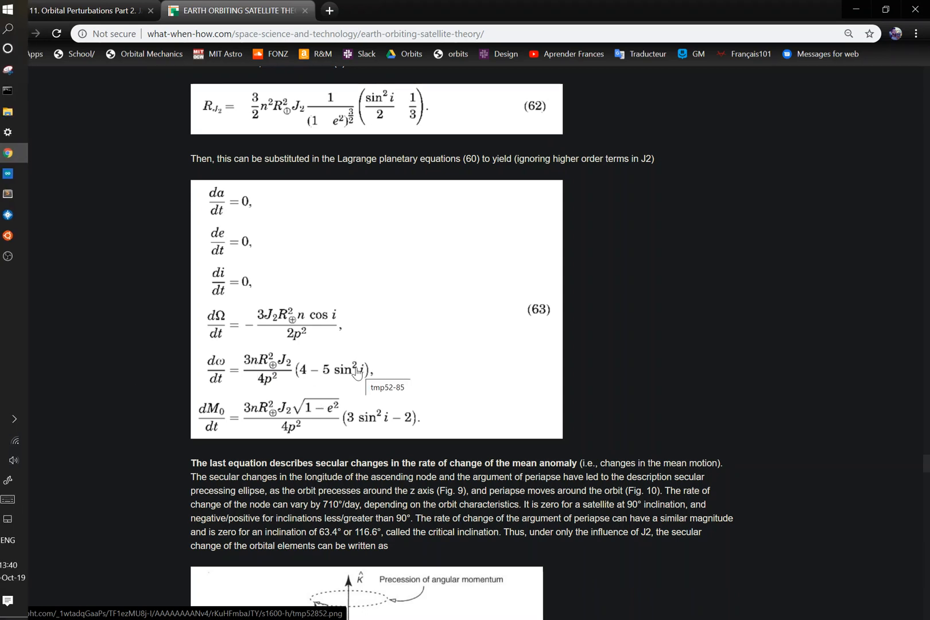
pyautogui.moveTo(219, 366)
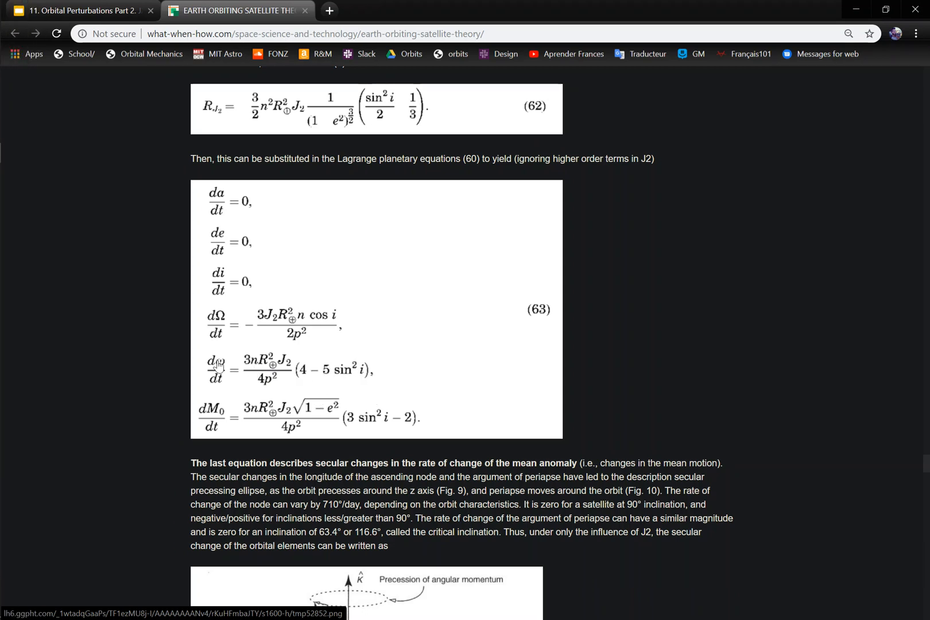
pyautogui.moveTo(433, 379)
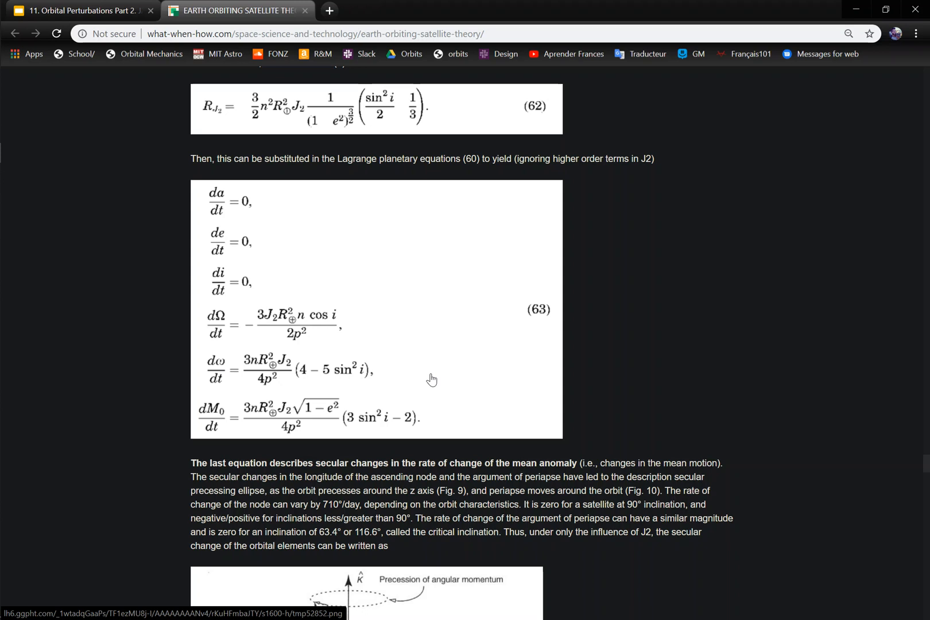
# Return to the Orbital Perturbations slide in the presentation.
pyautogui.click(84, 11)
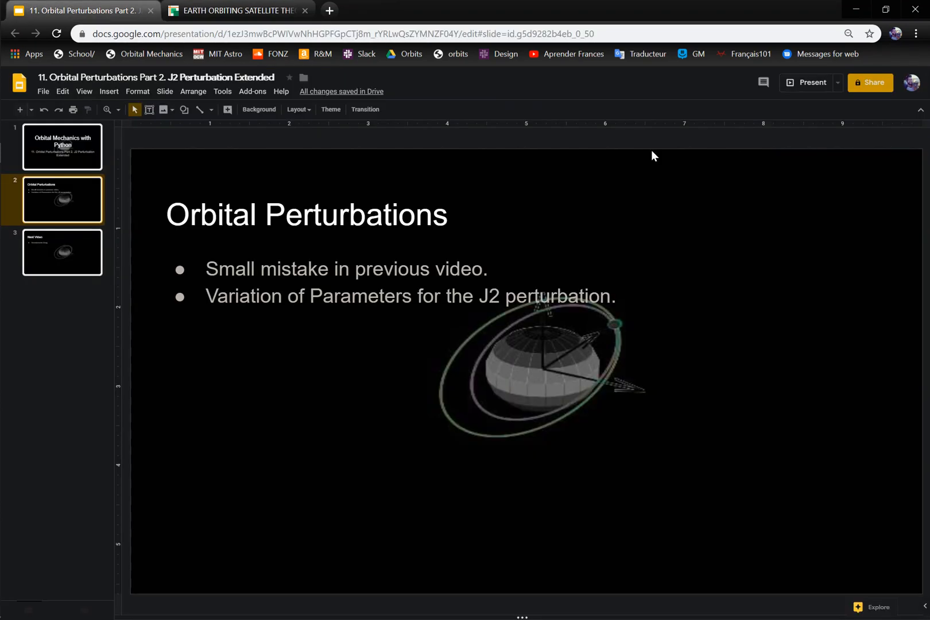
pyautogui.moveTo(861, 29)
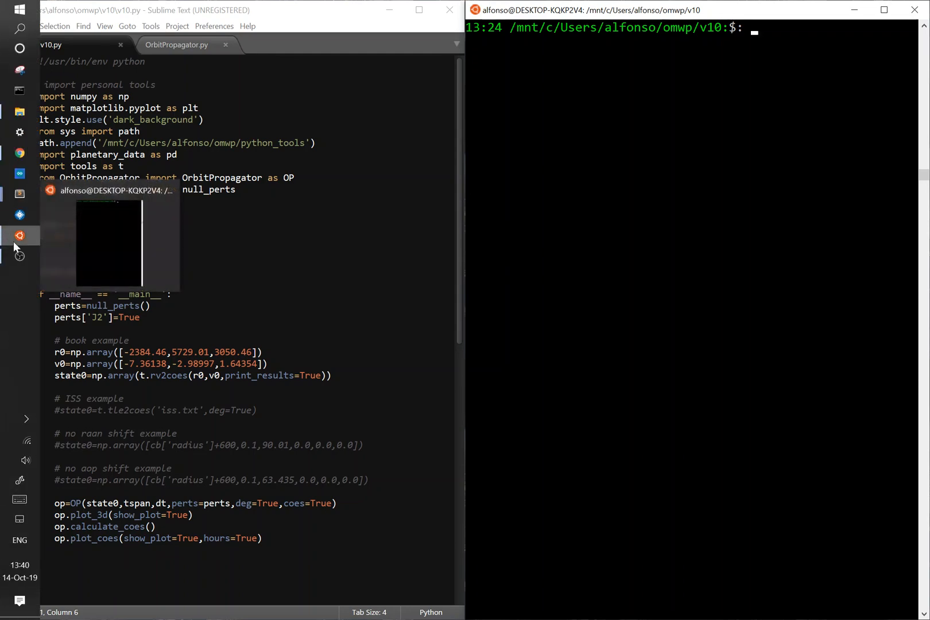
# Bring v10.py forward and point out the two-day tspan and book example state0 lines.
pyautogui.click(711, 136)
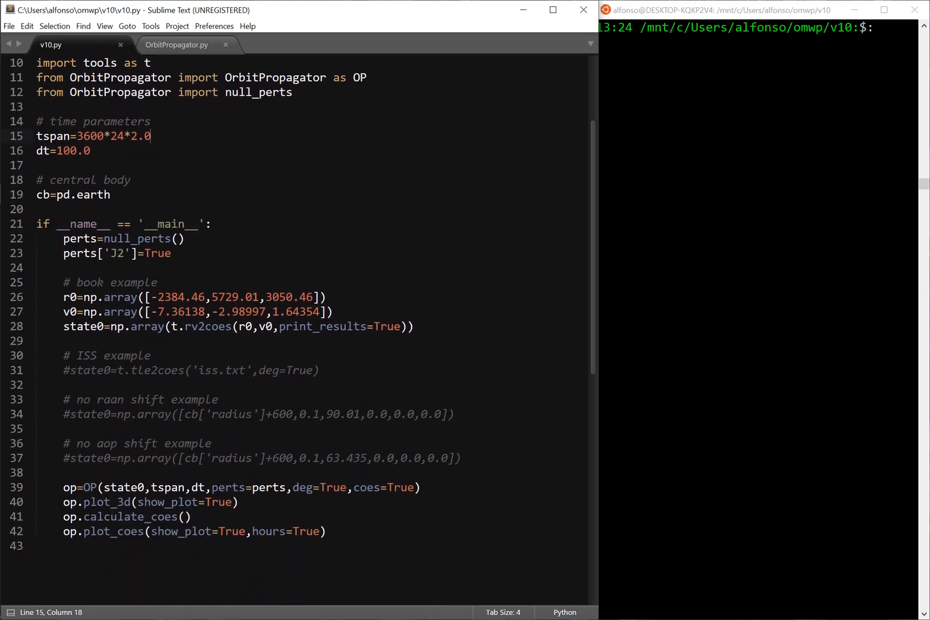
pyautogui.click(413, 326)
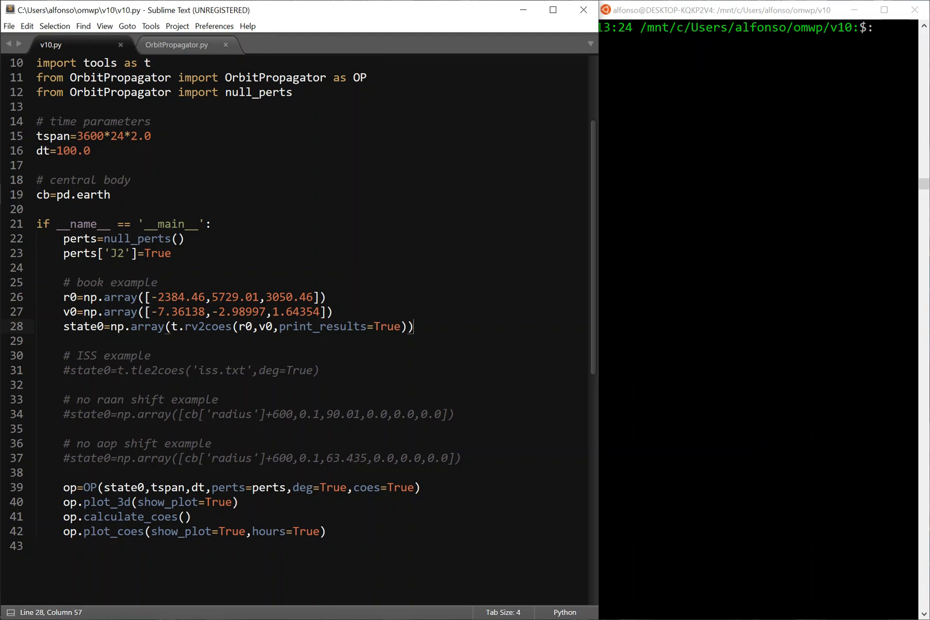
pyautogui.click(36, 268)
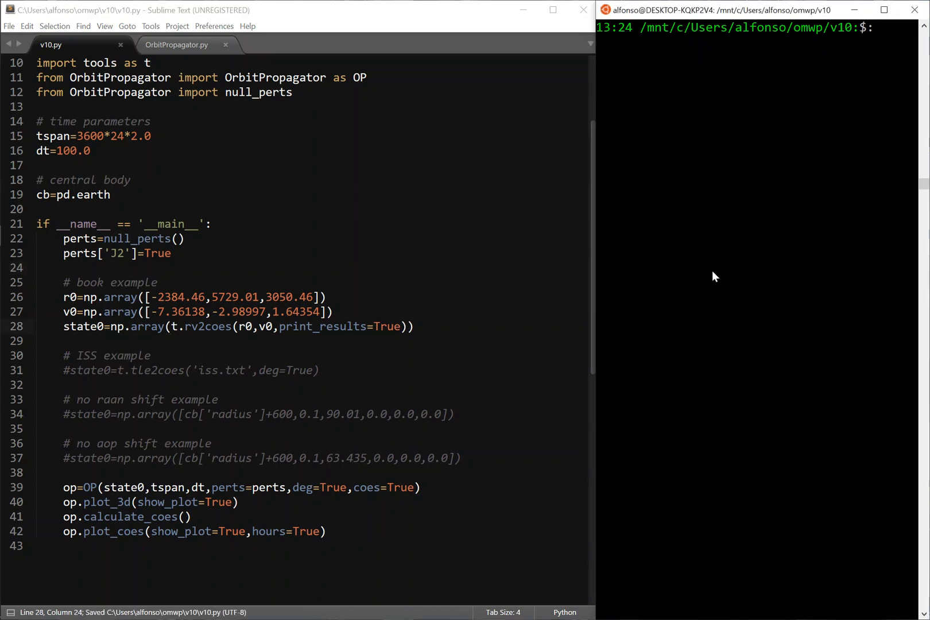
# Run python v10.py for the book example, view its 3D trajectory, then move on to the COEs figure.
pyautogui.write('python v10.py')
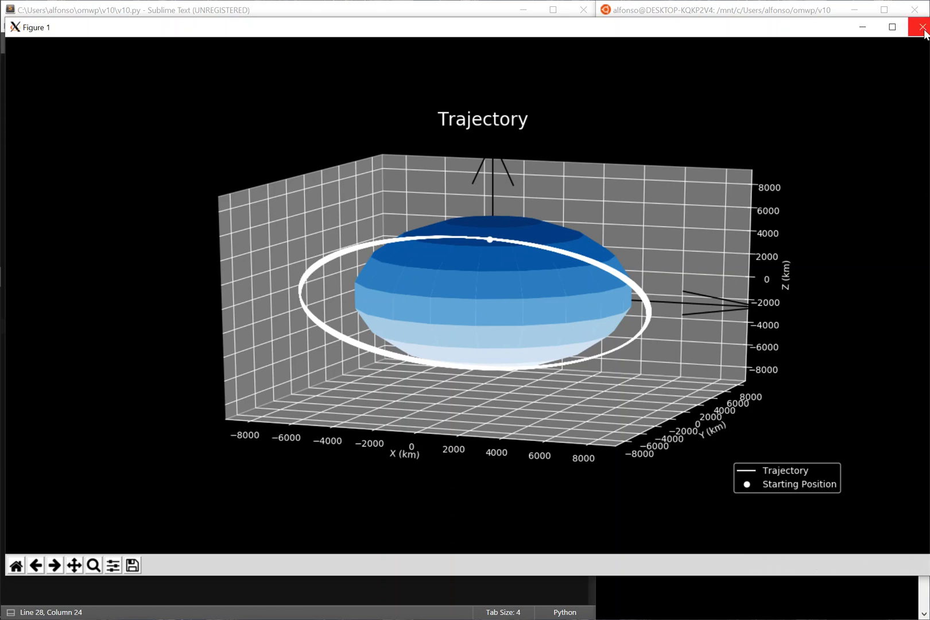
pyautogui.click(924, 28)
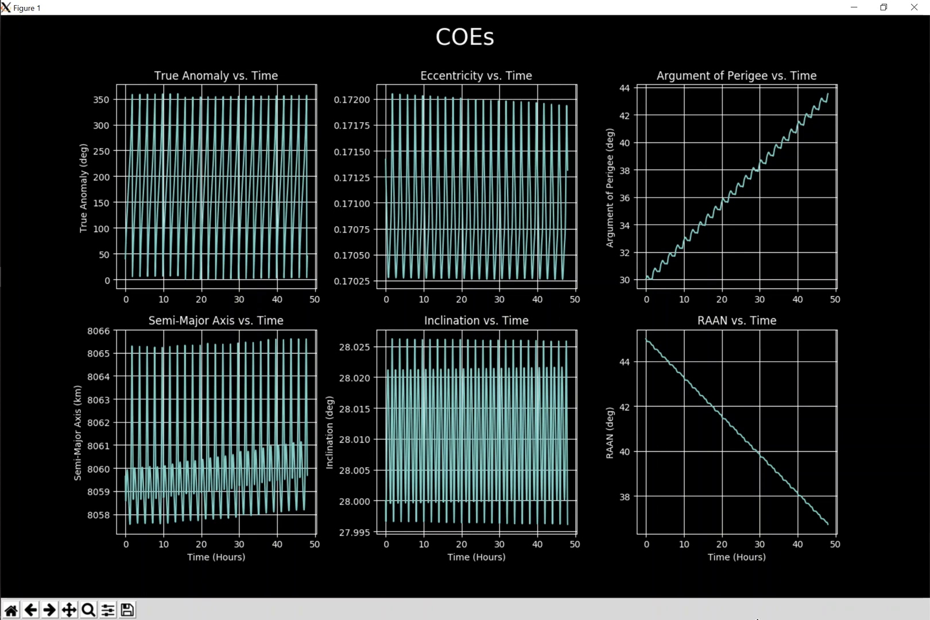
pyautogui.moveTo(916, 7)
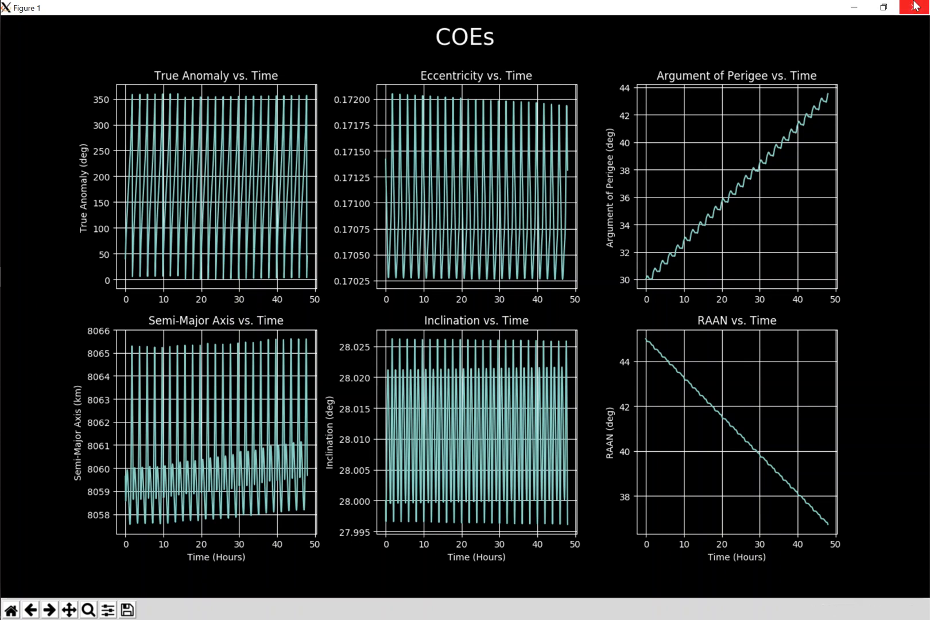
# Close the book example COE plots, rerun for the ISS example and close its trajectory figure.
pyautogui.click(916, 7)
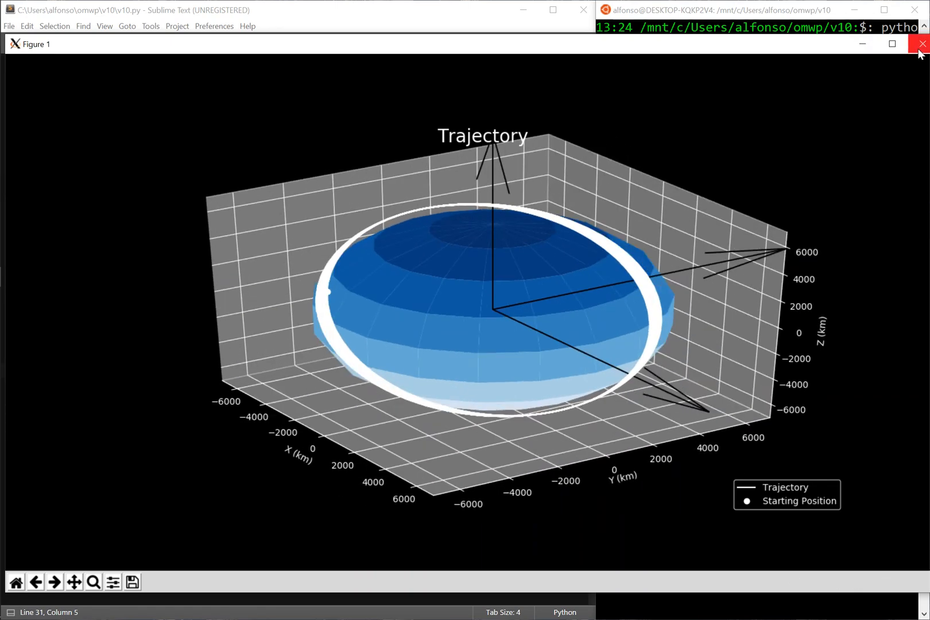
pyautogui.click(921, 43)
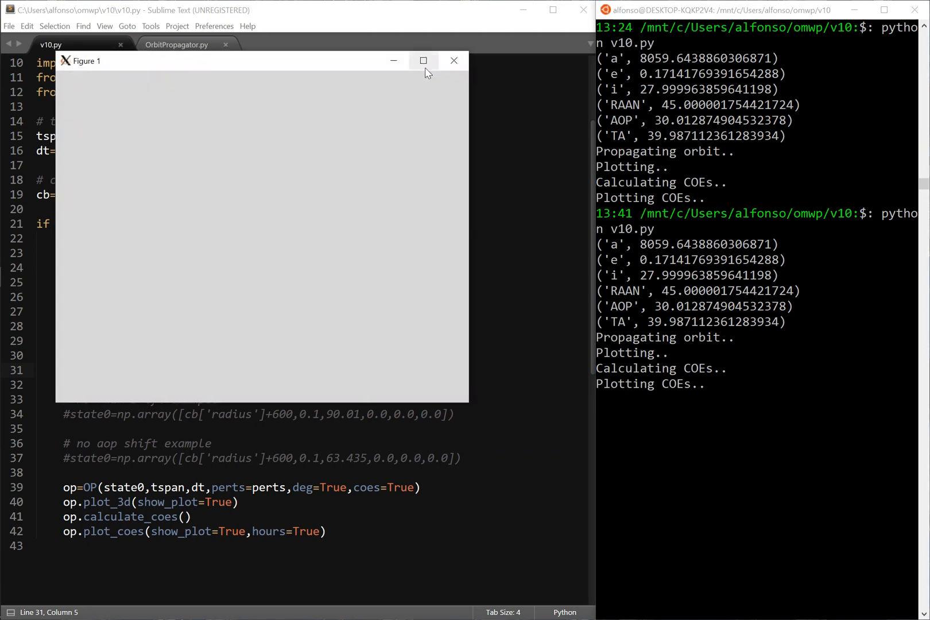
# Maximize the ISS COEs figure showing RAAN falling from about 103° to 93°, then close it.
pyautogui.click(424, 61)
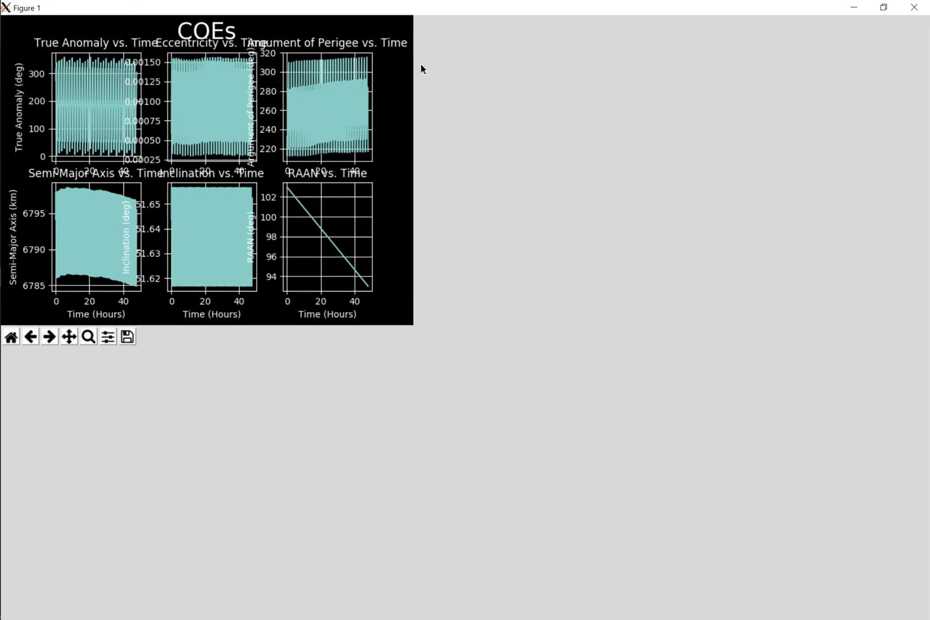
pyautogui.click(883, 7)
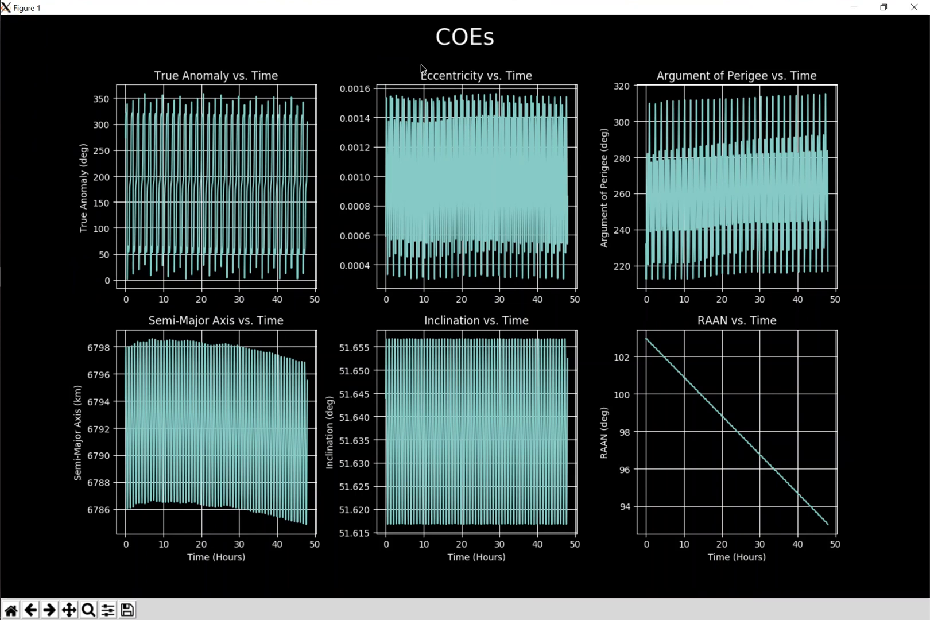
pyautogui.moveTo(113, 374)
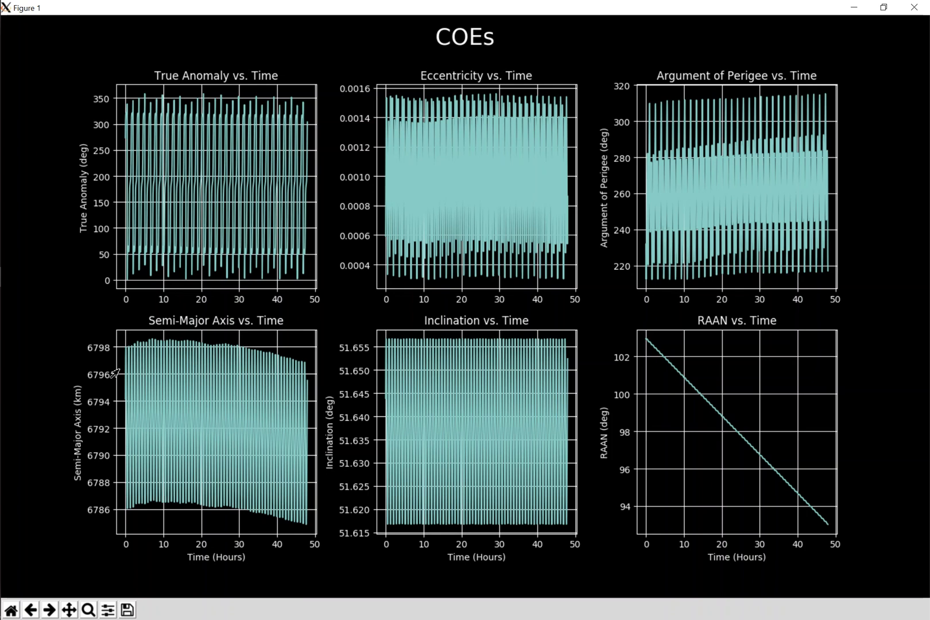
pyautogui.moveTo(123, 337)
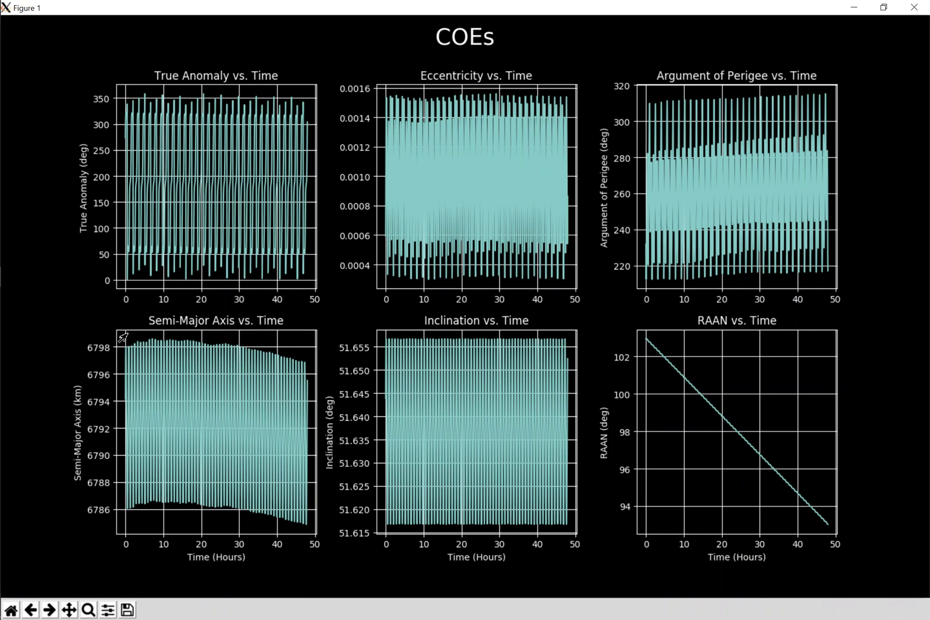
pyautogui.moveTo(198, 366)
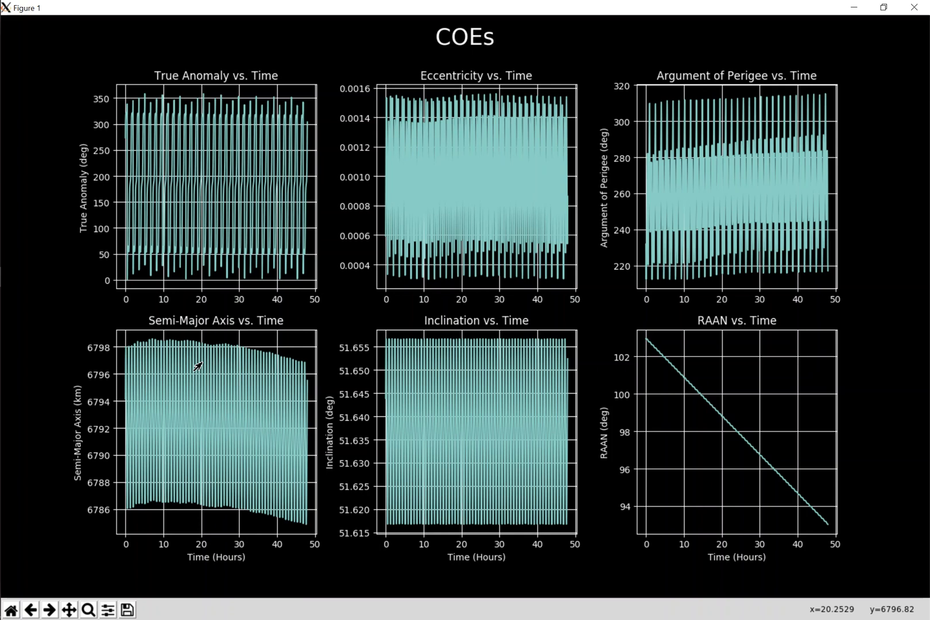
pyautogui.moveTo(385, 246)
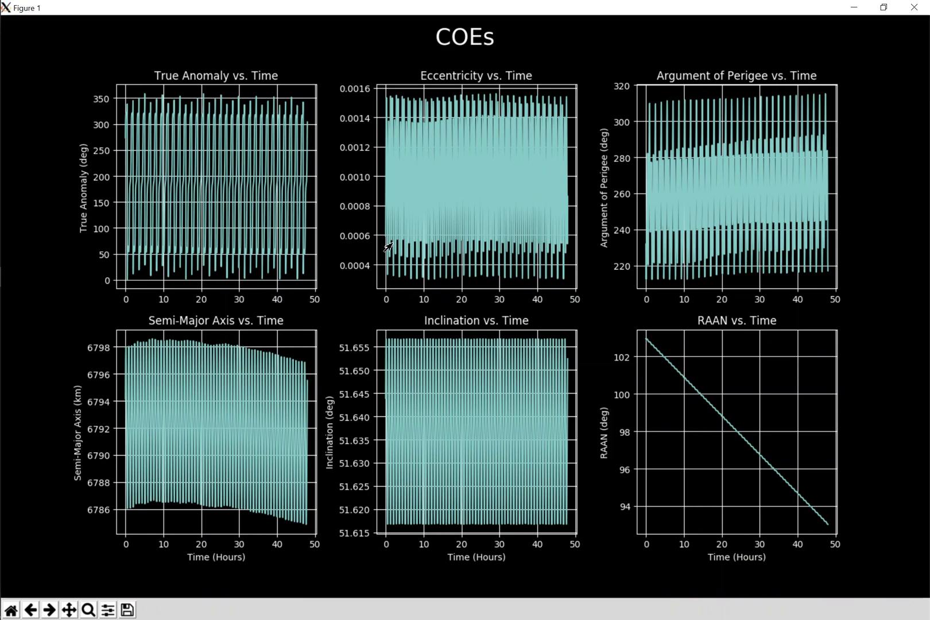
pyautogui.moveTo(399, 142)
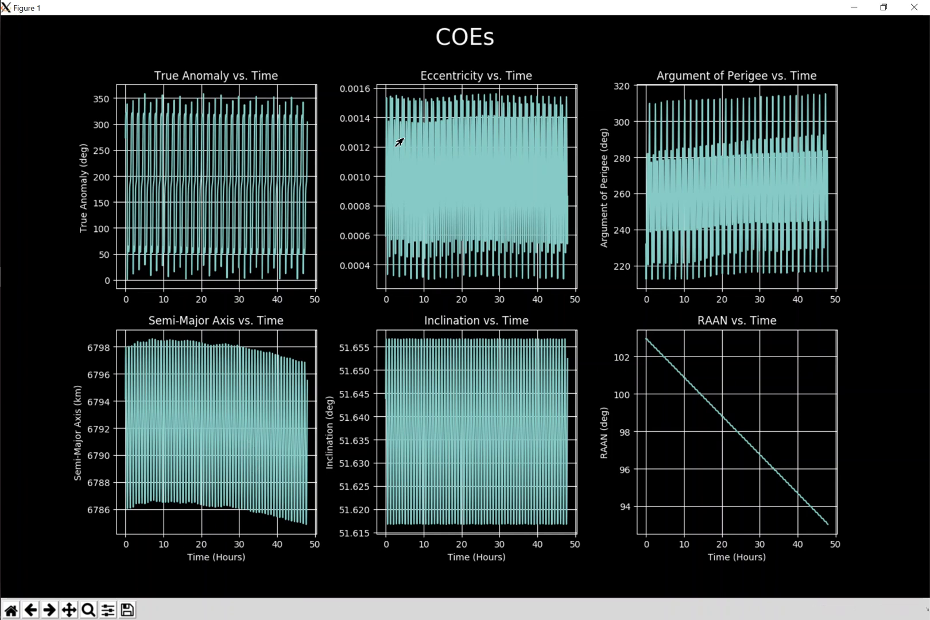
pyautogui.moveTo(398, 143)
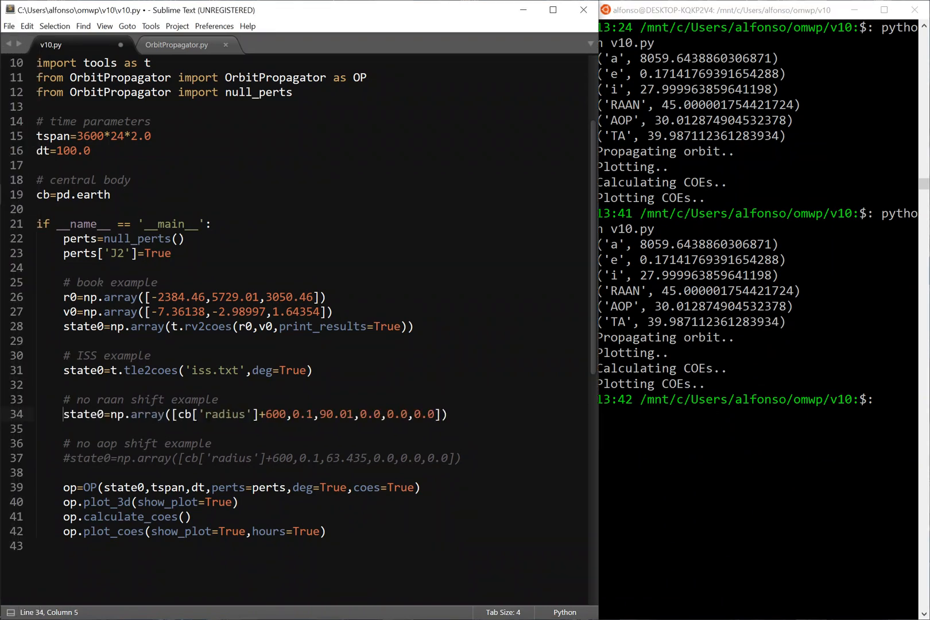
# Save v10.py with the no-RAAN-shift state0 active and highlight its 90.01° inclination value.
pyautogui.press('ctrl+s')
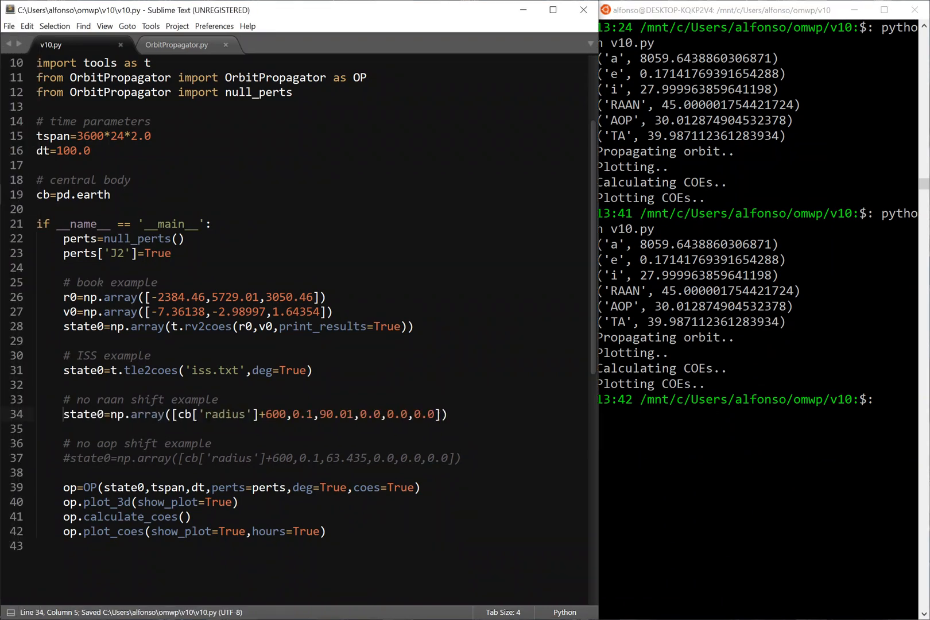
pyautogui.doubleClick(336, 414)
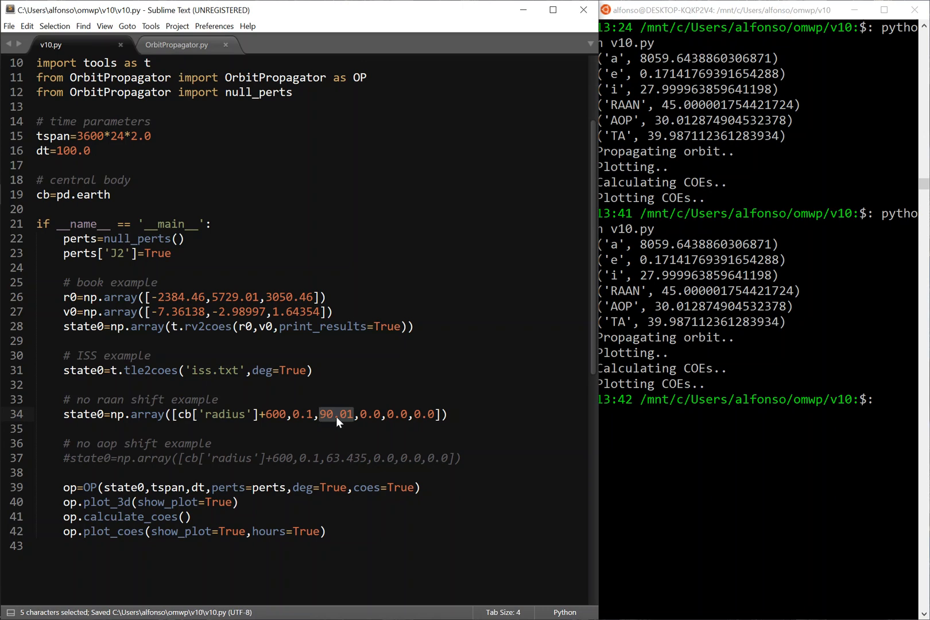
pyautogui.click(354, 414)
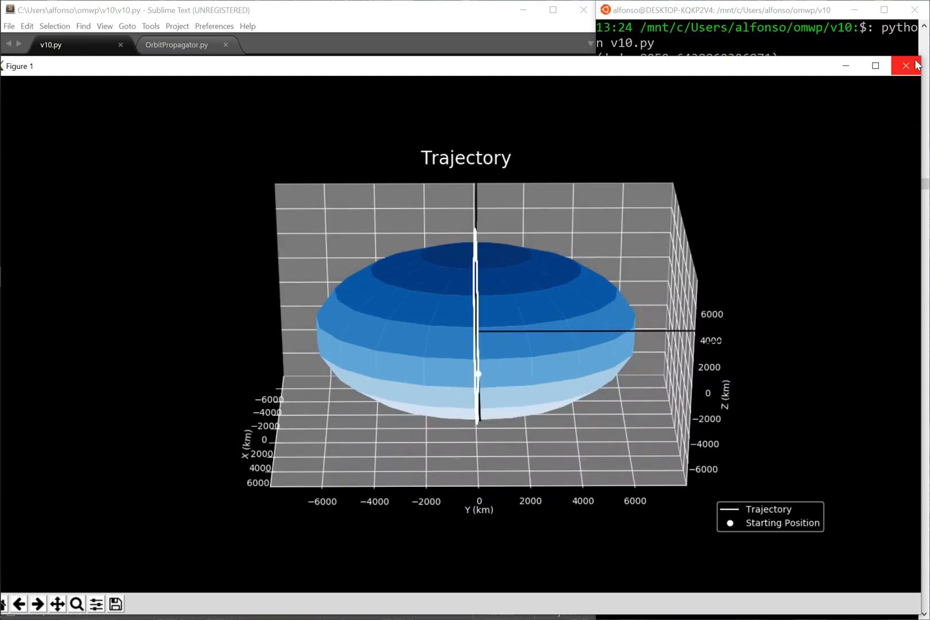
# Close the near-polar trajectory and maximize its COEs figure with RAAN drifting only ~0.0026°.
pyautogui.click(906, 65)
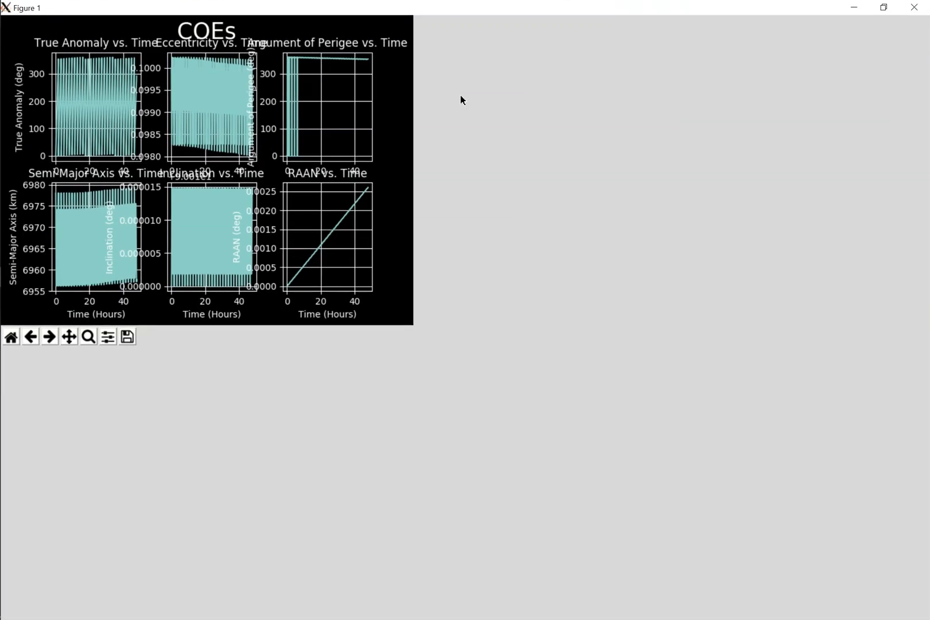
pyautogui.click(882, 7)
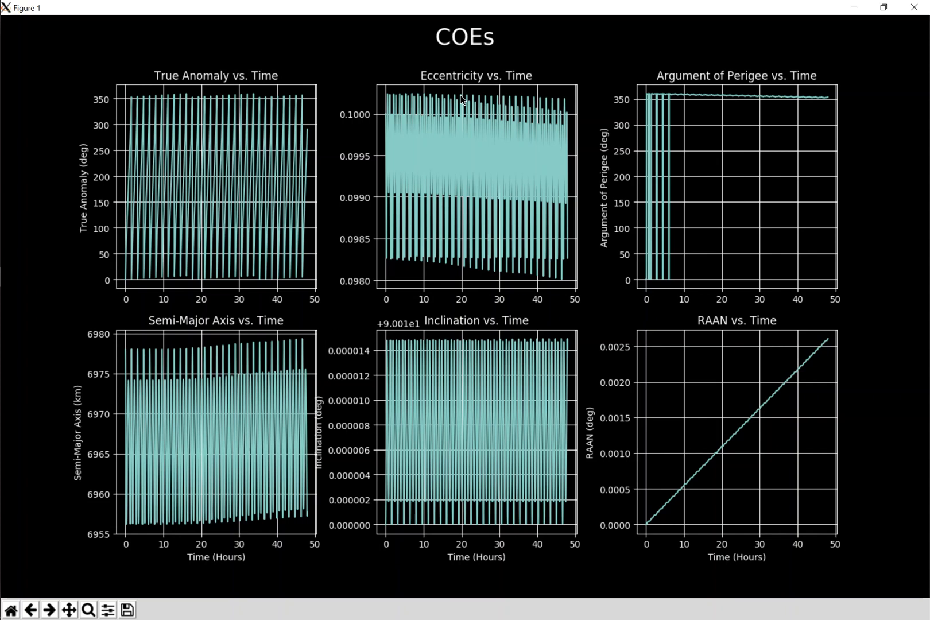
pyautogui.moveTo(926, 285)
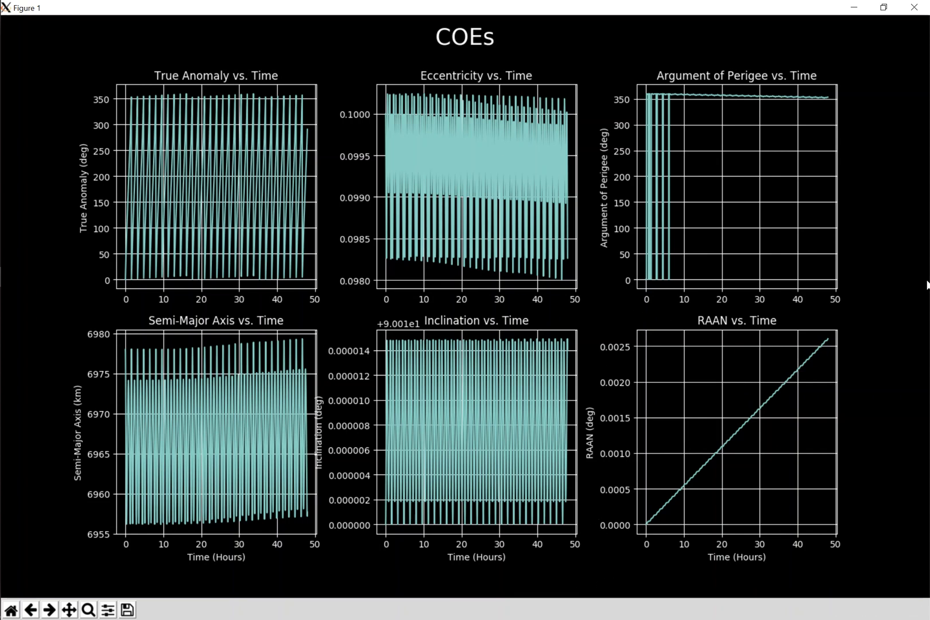
pyautogui.moveTo(611, 547)
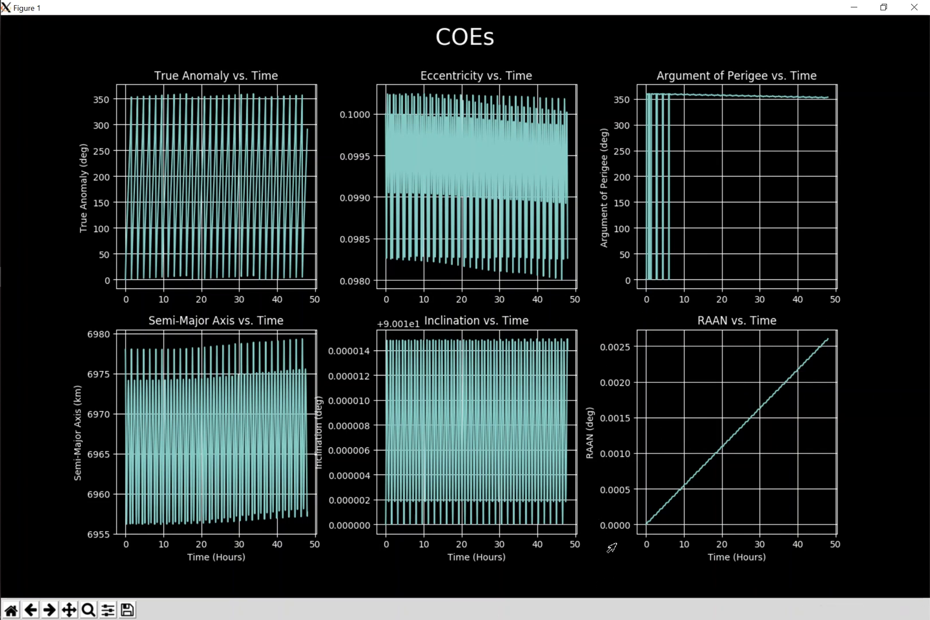
pyautogui.moveTo(607, 354)
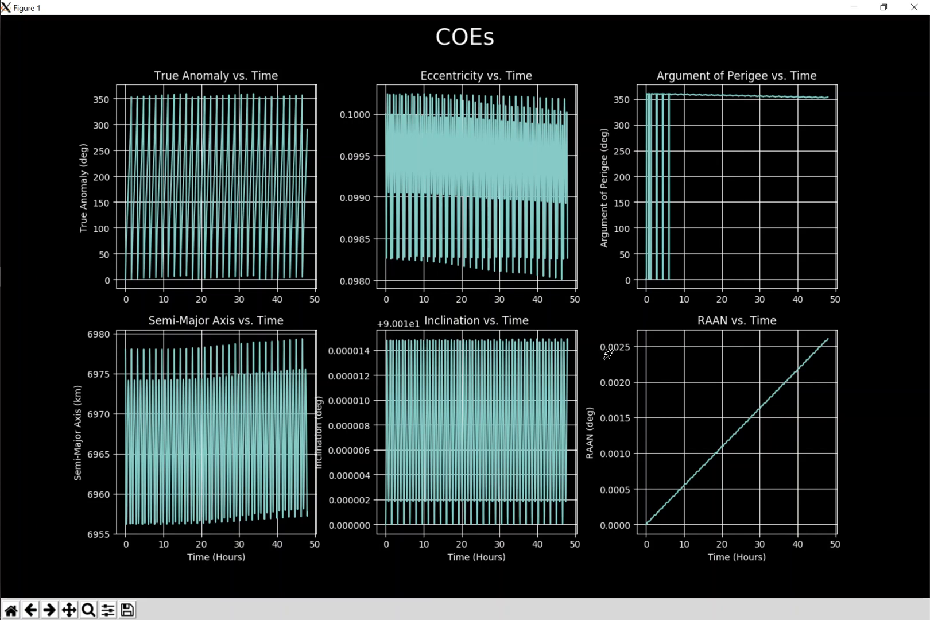
pyautogui.moveTo(640, 468)
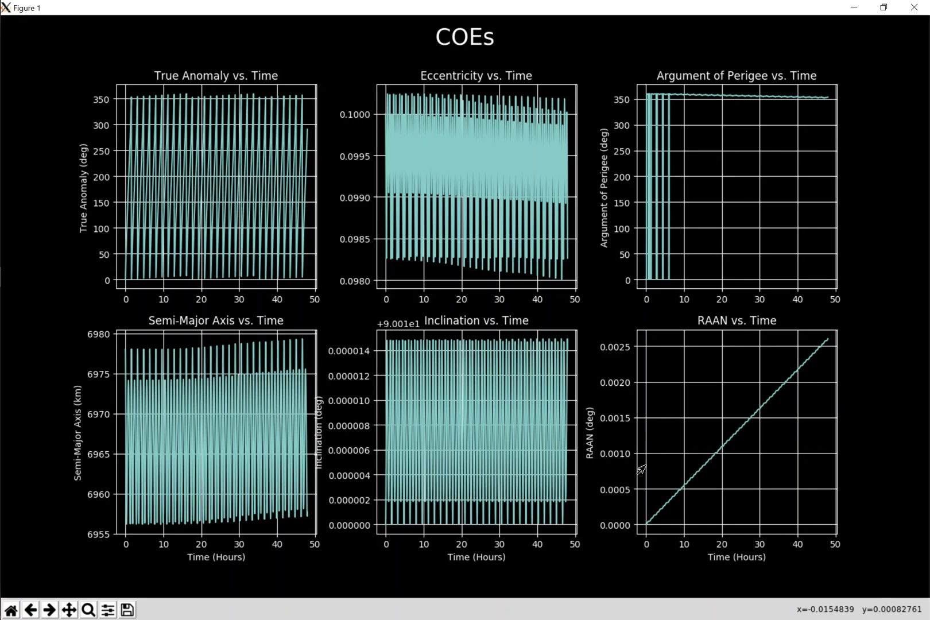
pyautogui.moveTo(768, 14)
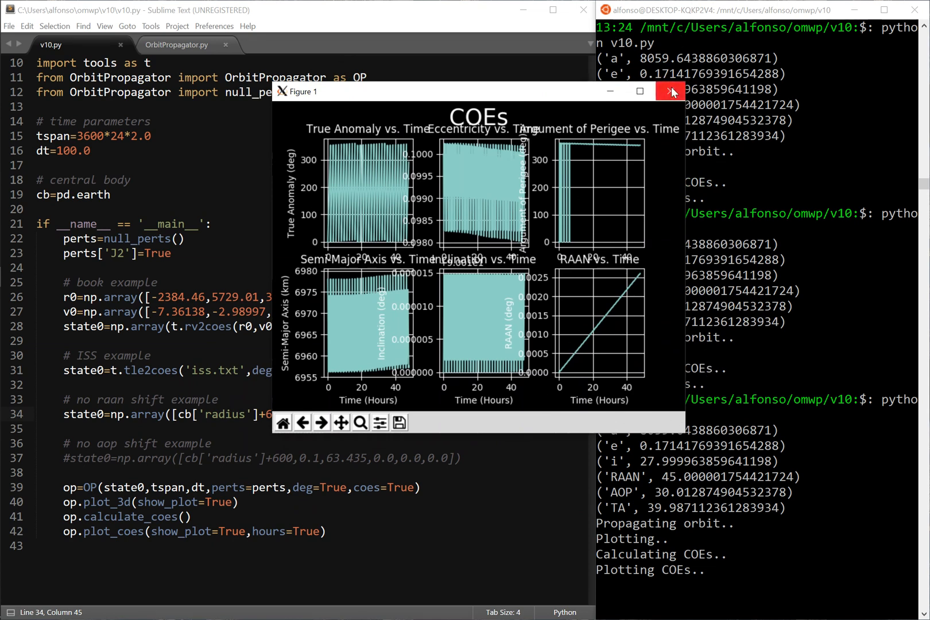
# Close the near-polar COE plots, activate the 63.435° no-AOP-shift state0 and rerun v10.py.
pyautogui.click(671, 91)
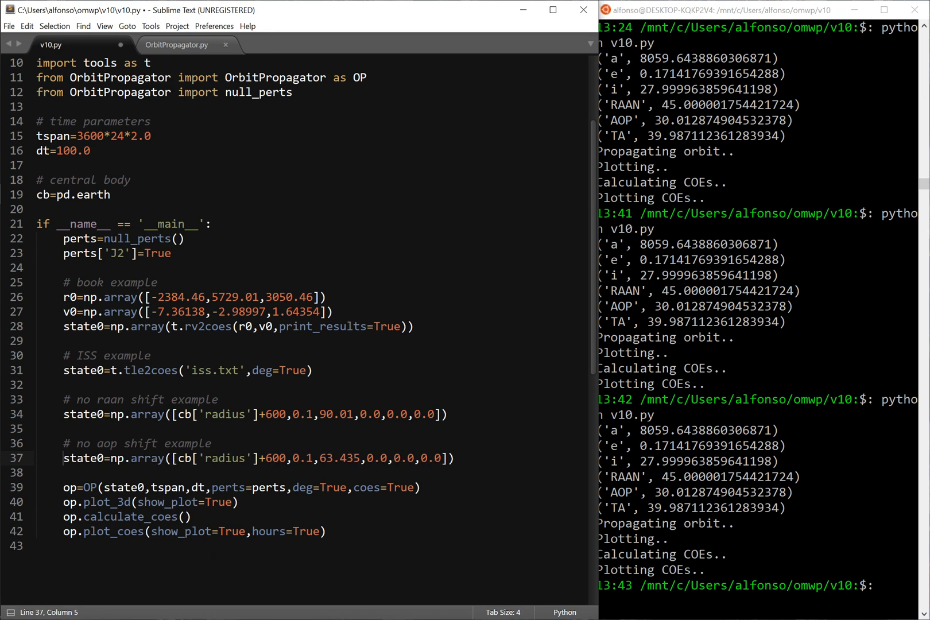
pyautogui.press('ctrl+s')
pyautogui.write('python v10.py')
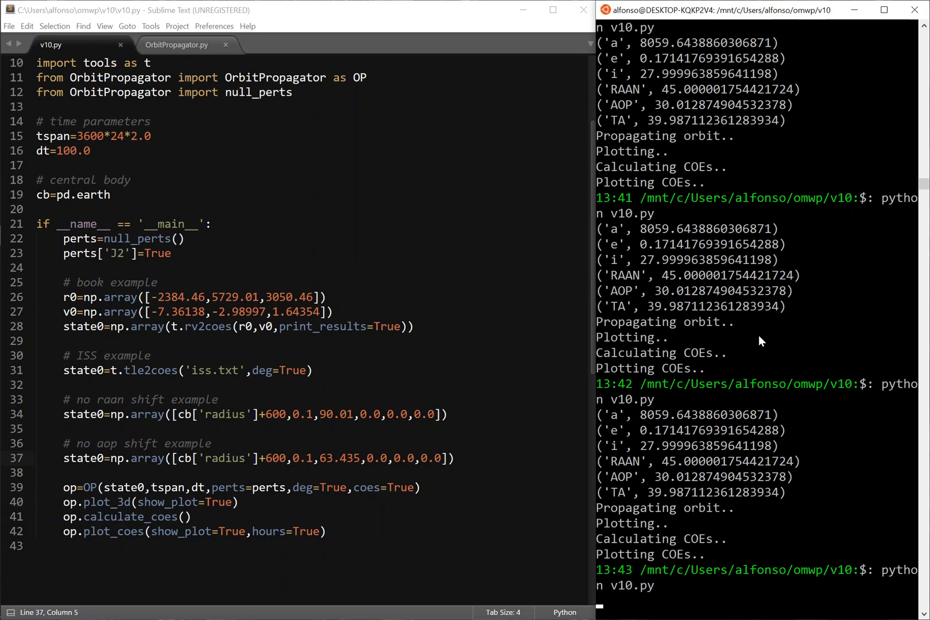
pyautogui.scroll(-3)
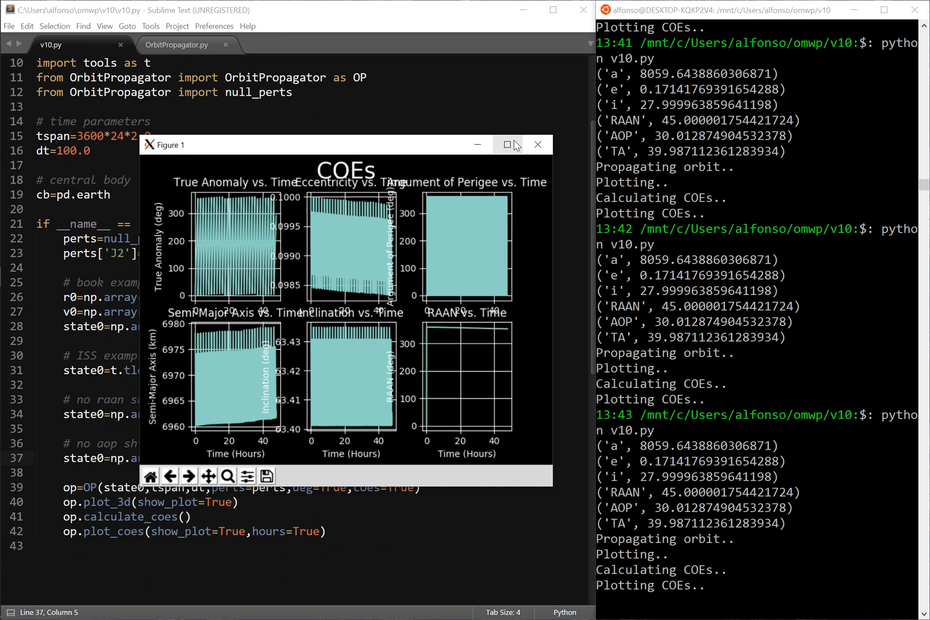
# Maximize the 63.435° COEs figure showing inclination oscillating near 63.4°, then close it.
pyautogui.click(507, 145)
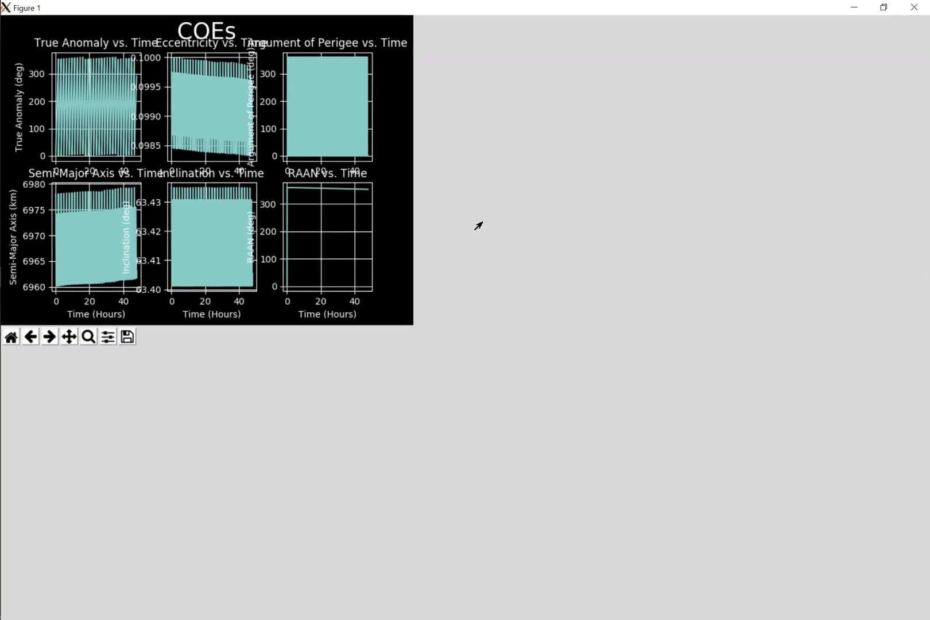
pyautogui.click(883, 8)
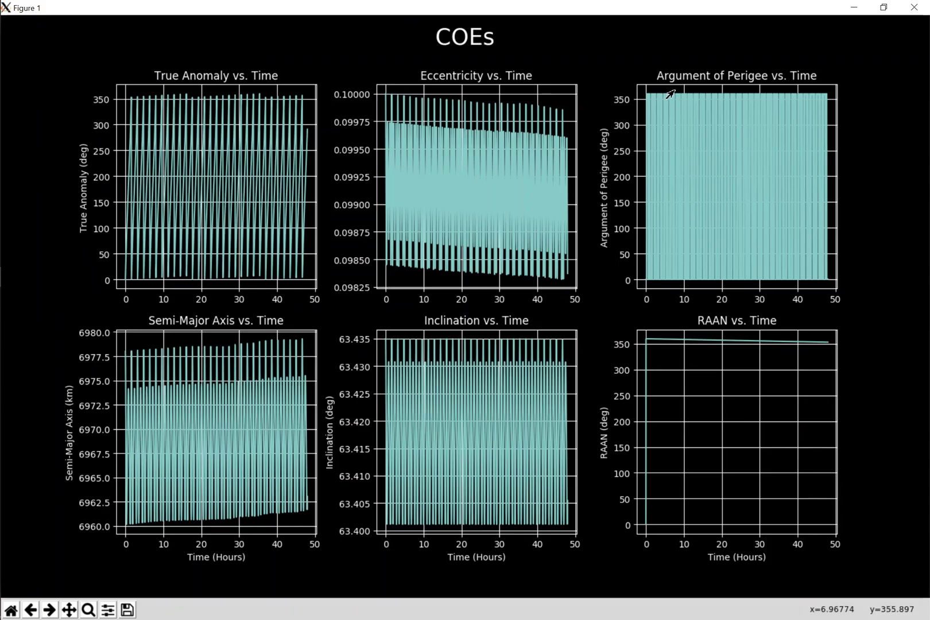
pyautogui.moveTo(642, 280)
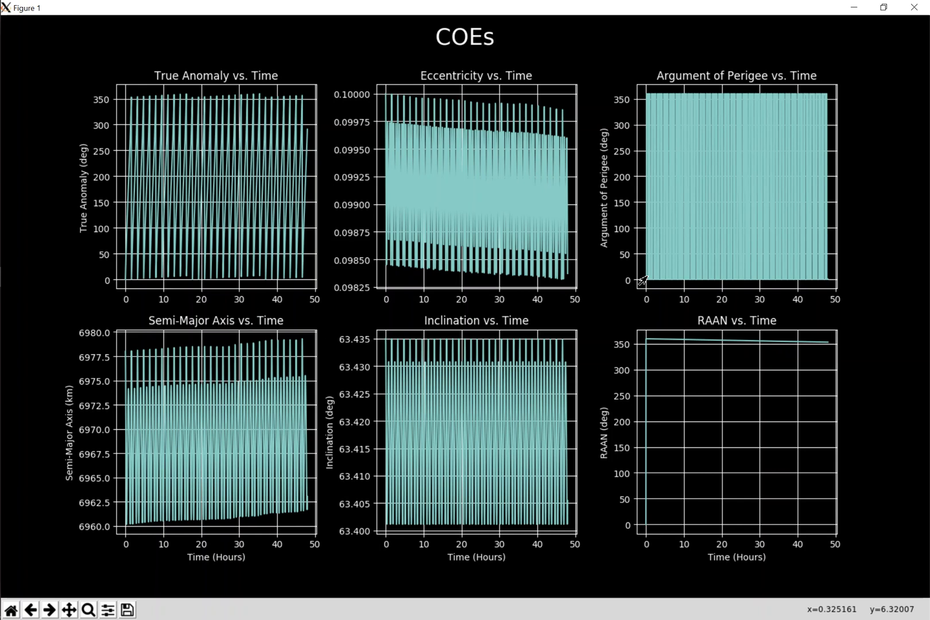
pyautogui.moveTo(645, 340)
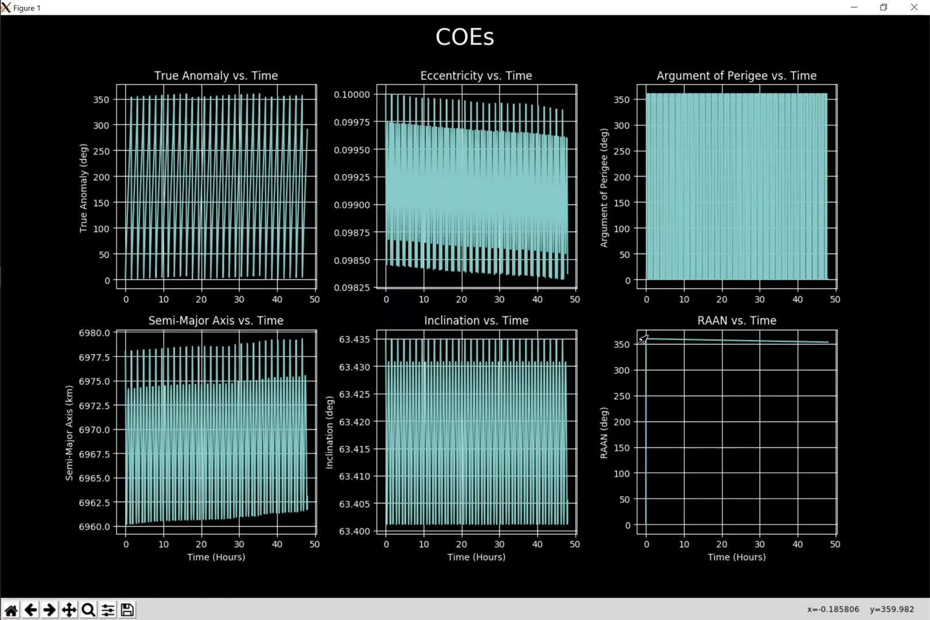
pyautogui.moveTo(89, 610)
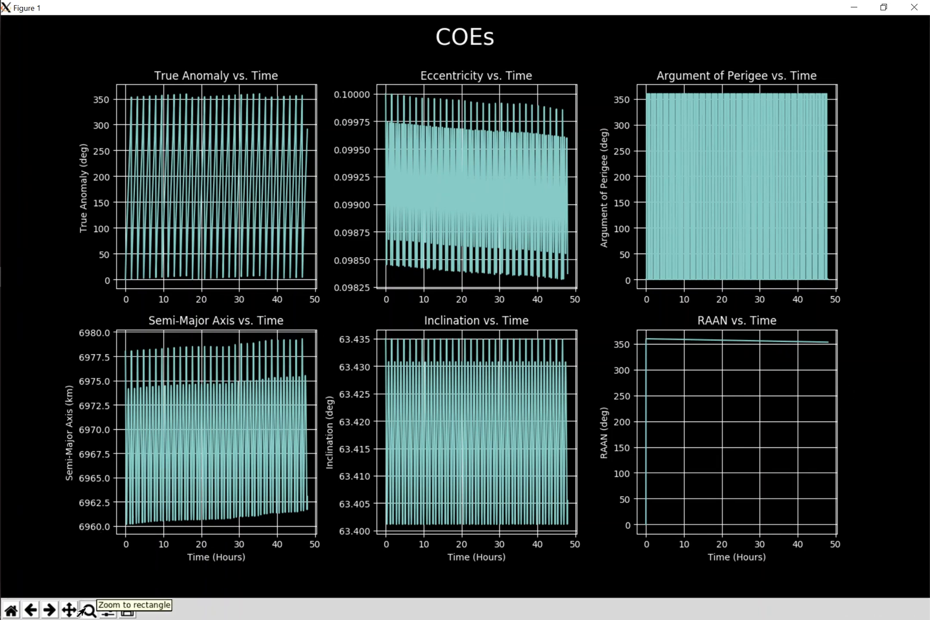
pyautogui.moveTo(821, 357)
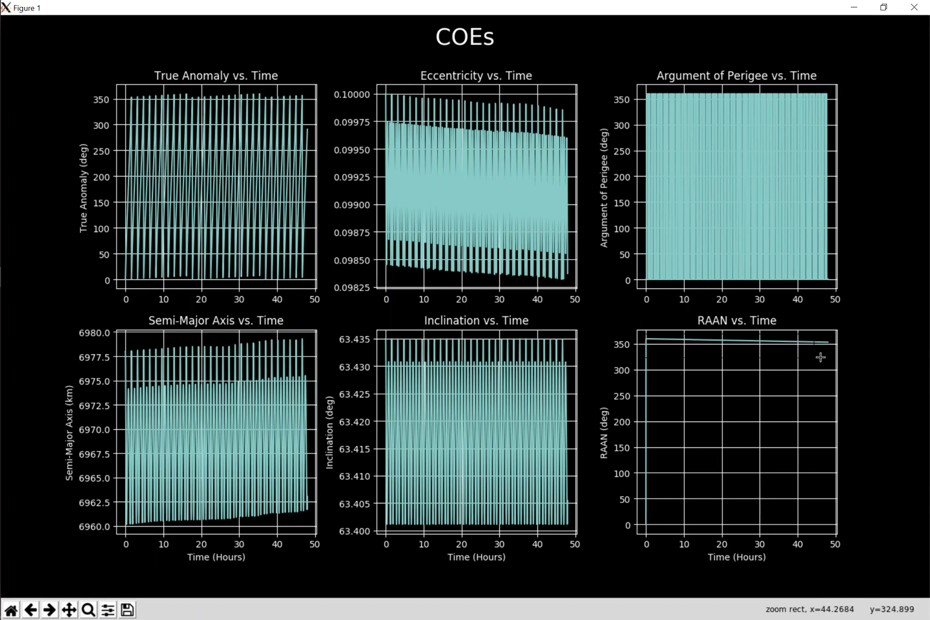
pyautogui.moveTo(732, 434)
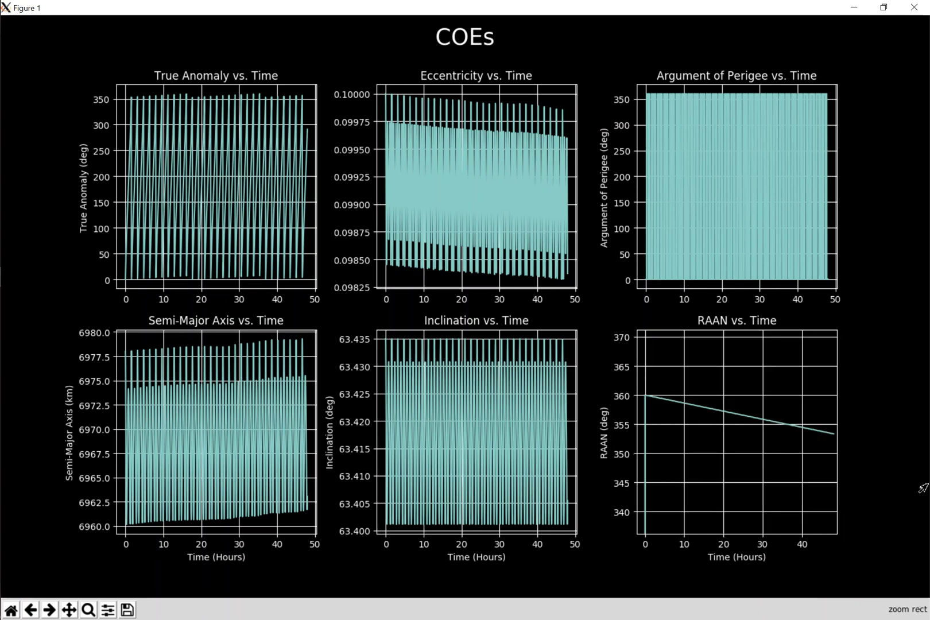
pyautogui.moveTo(112, 570)
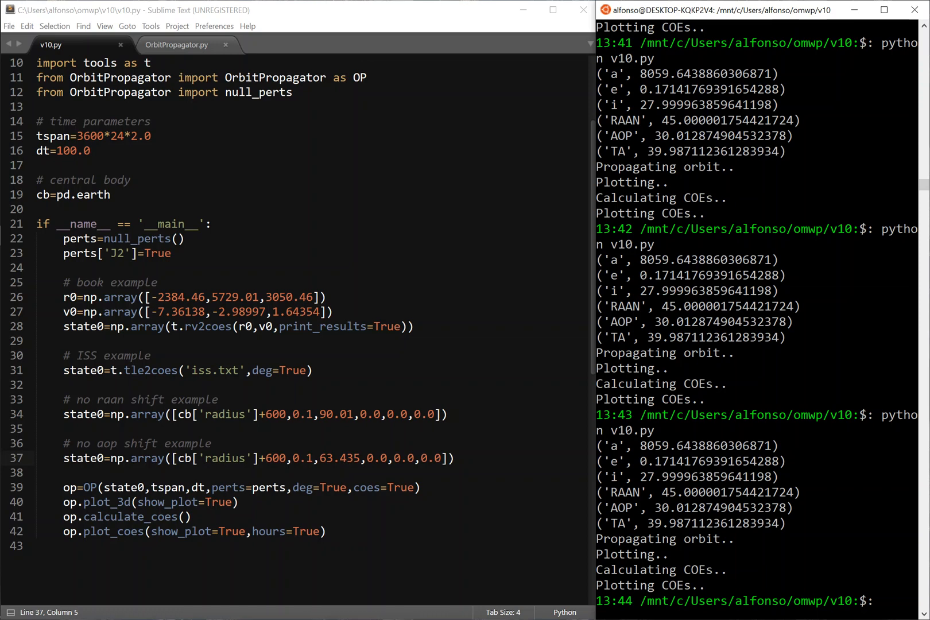
pyautogui.click(273, 370)
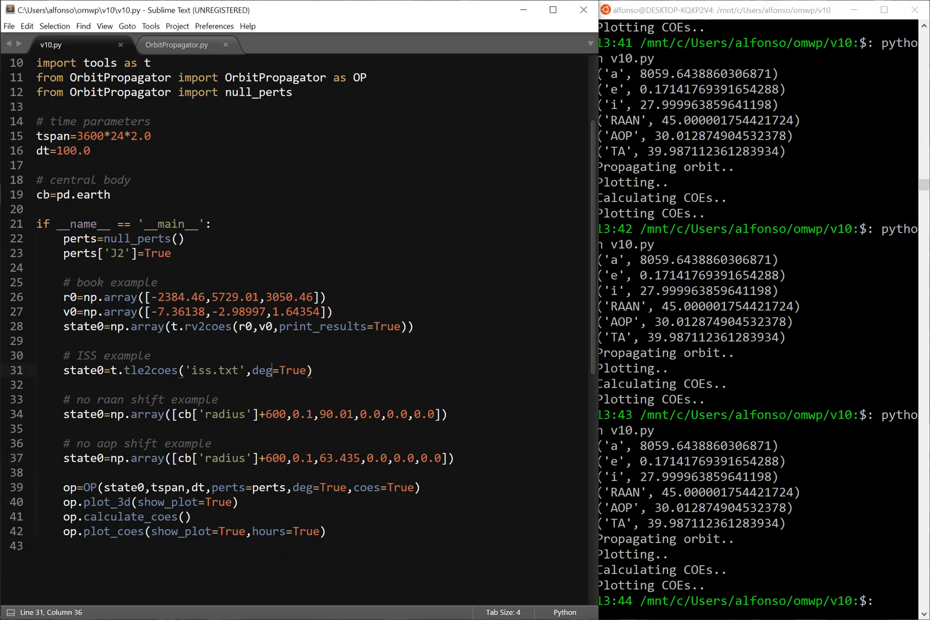
pyautogui.click(184, 371)
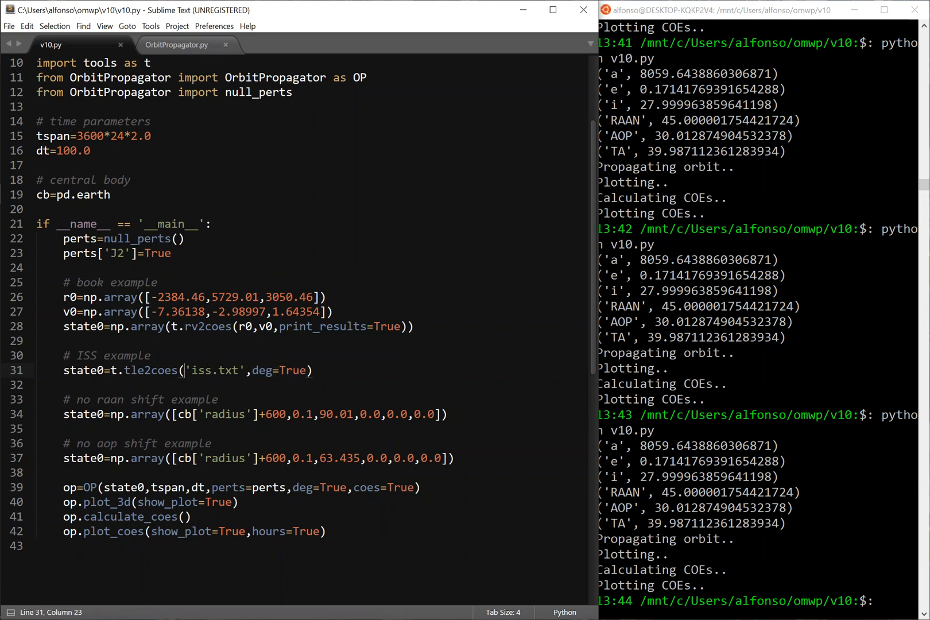
pyautogui.doubleClick(318, 487)
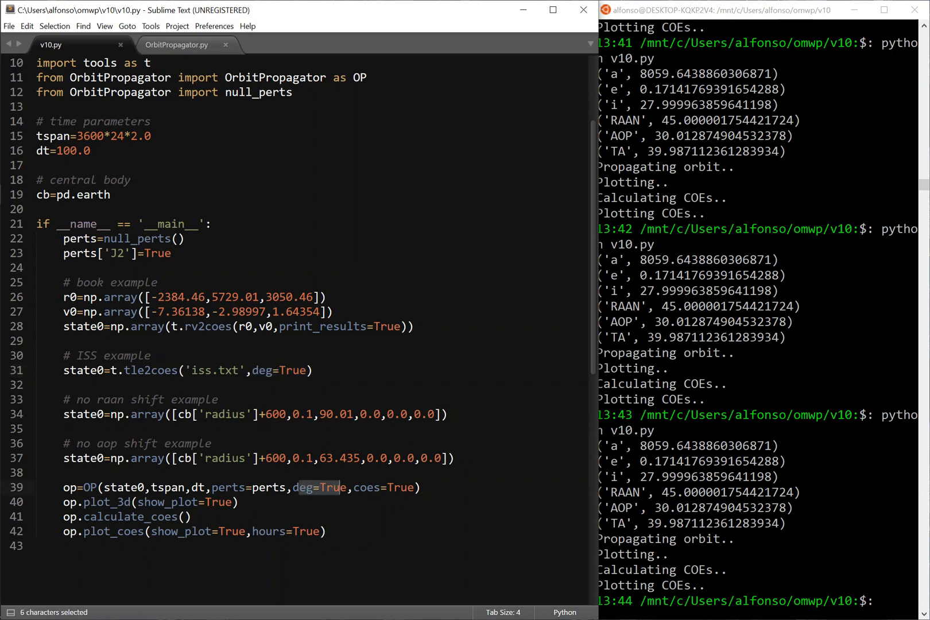
pyautogui.click(420, 487)
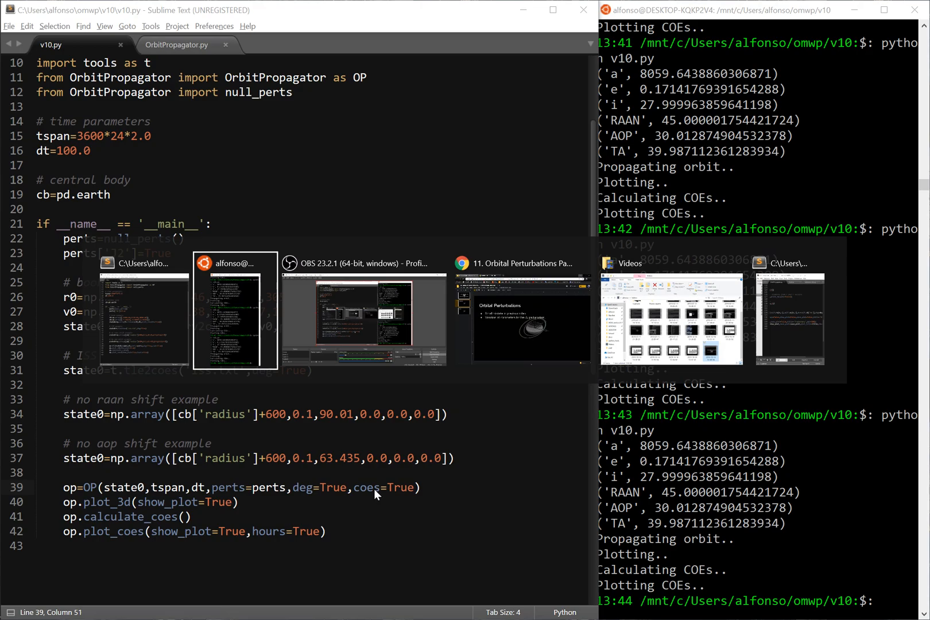
# Show the deck's final Next Video slide announcing aerodynamic drag as the upcoming topic.
pyautogui.click(521, 312)
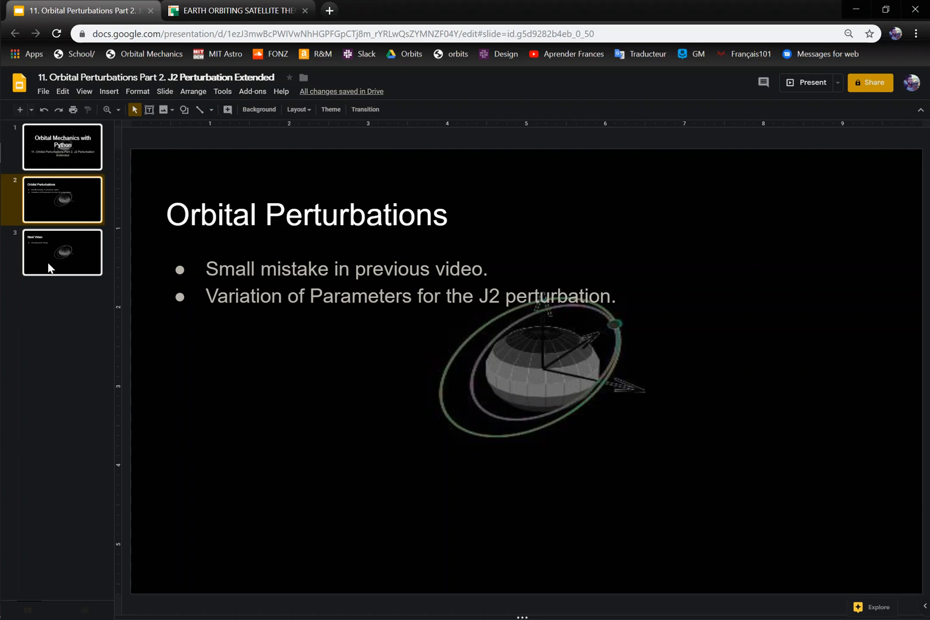
pyautogui.moveTo(58, 261)
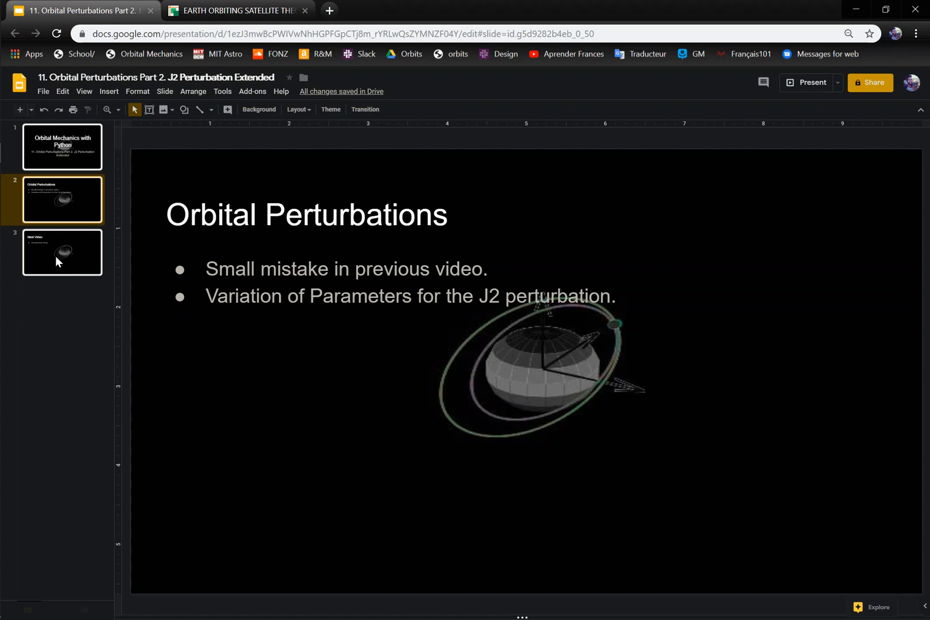
pyautogui.click(61, 251)
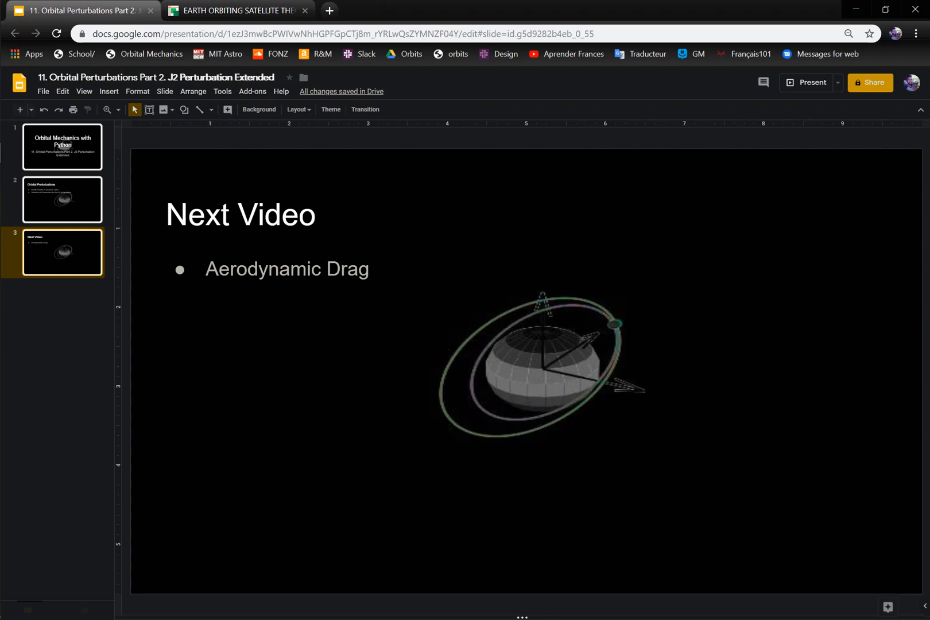
pyautogui.moveTo(884, 5)
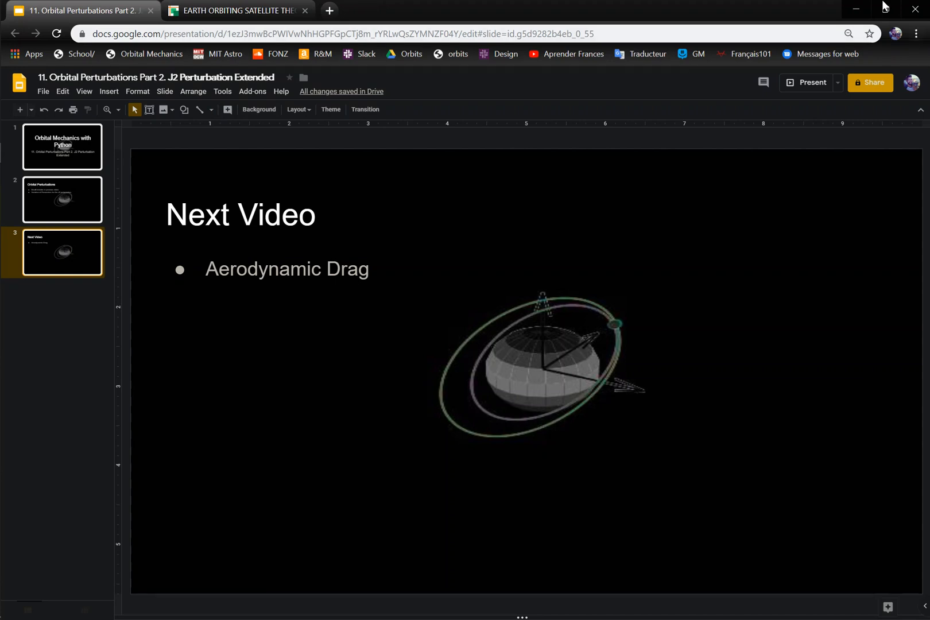